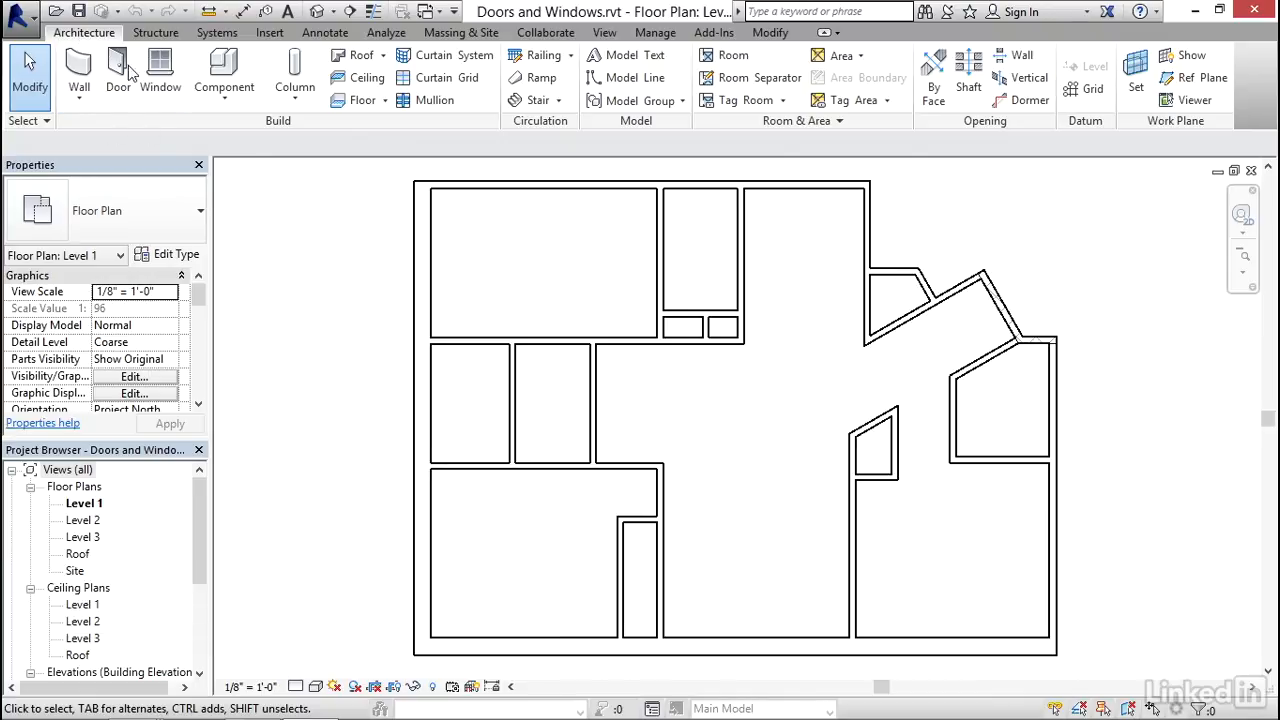
pyautogui.moveTo(158, 72)
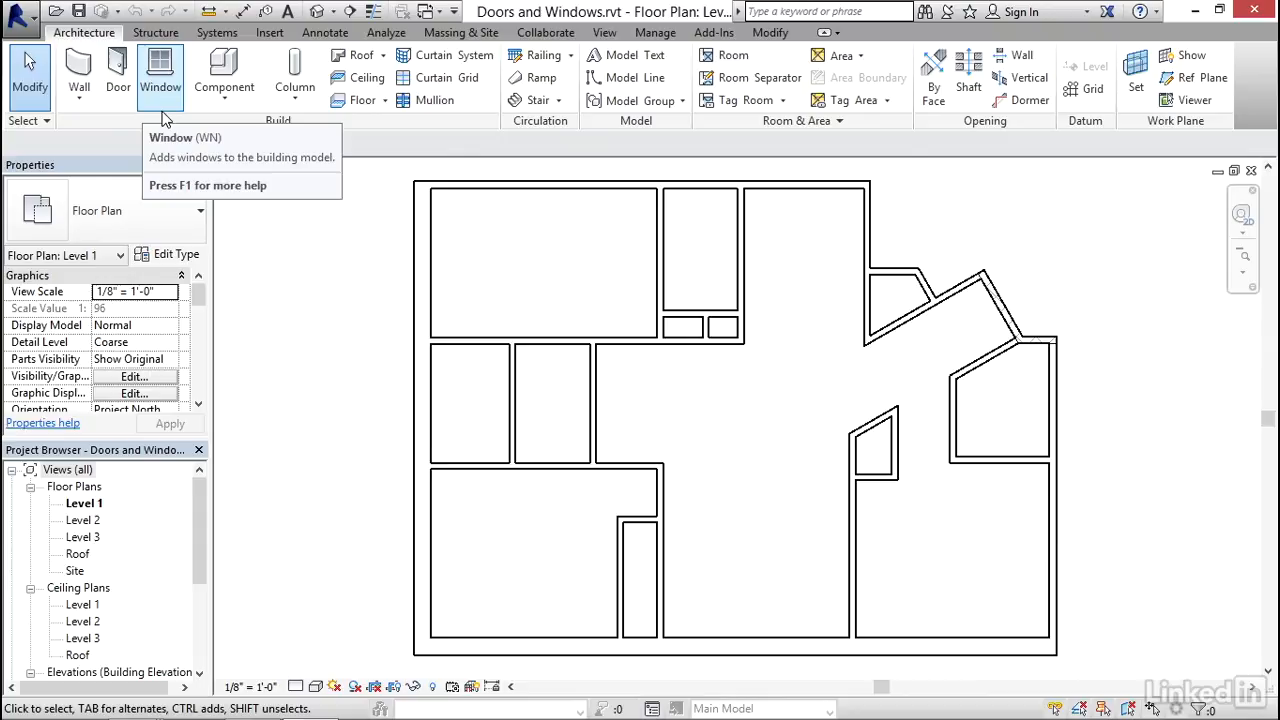
pyautogui.moveTo(106, 80)
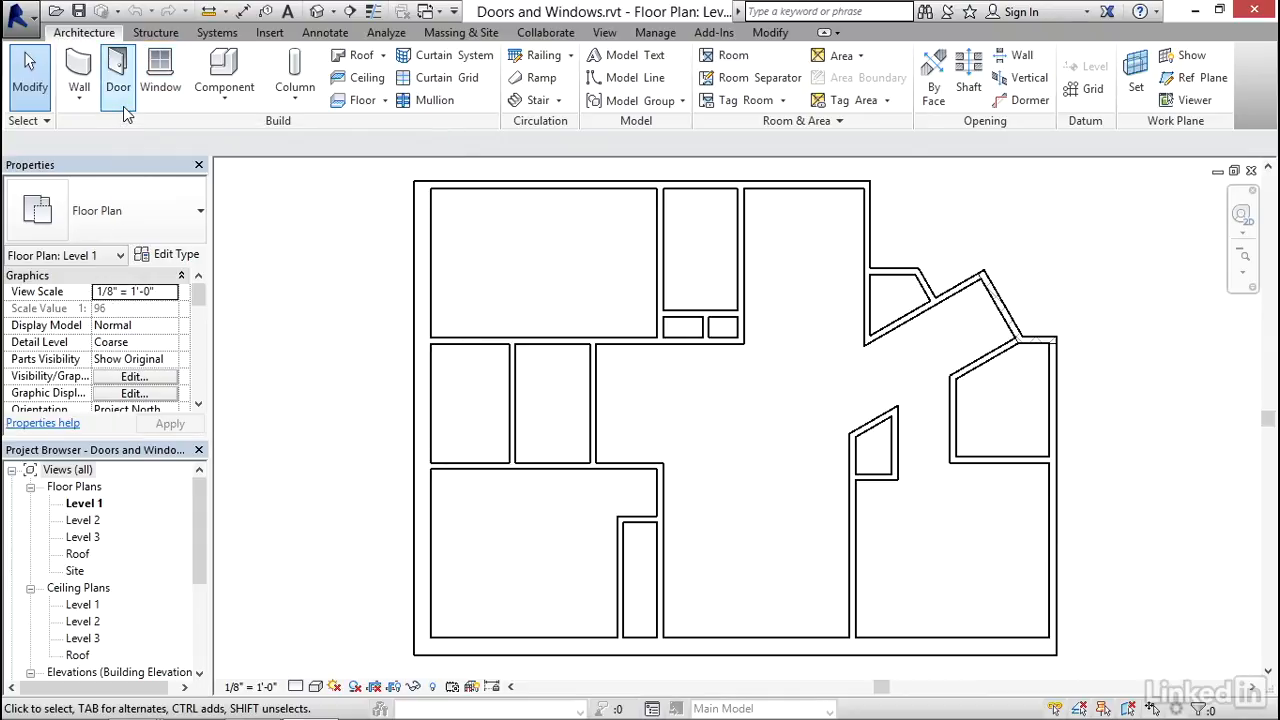
# Start the Door tool and select the Door-Interior-Single-Flush_Panel-Wood 36" x 84" type.
pyautogui.click(140, 80)
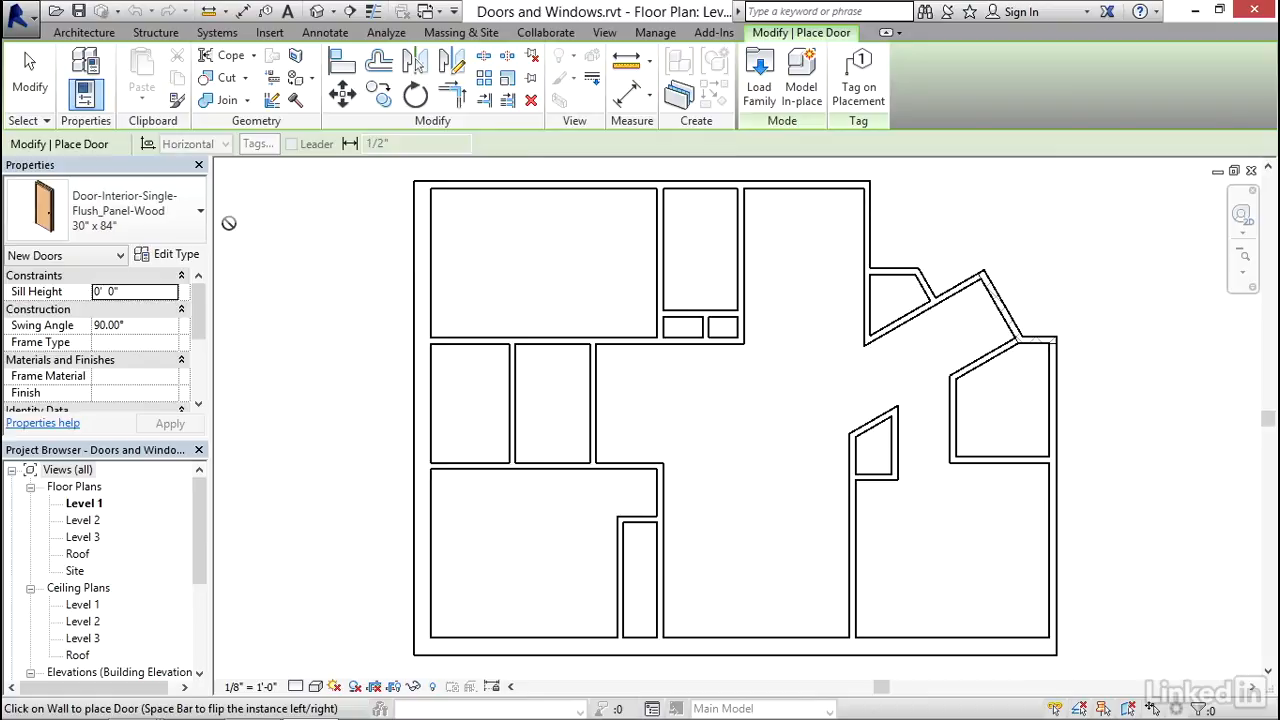
pyautogui.click(199, 210)
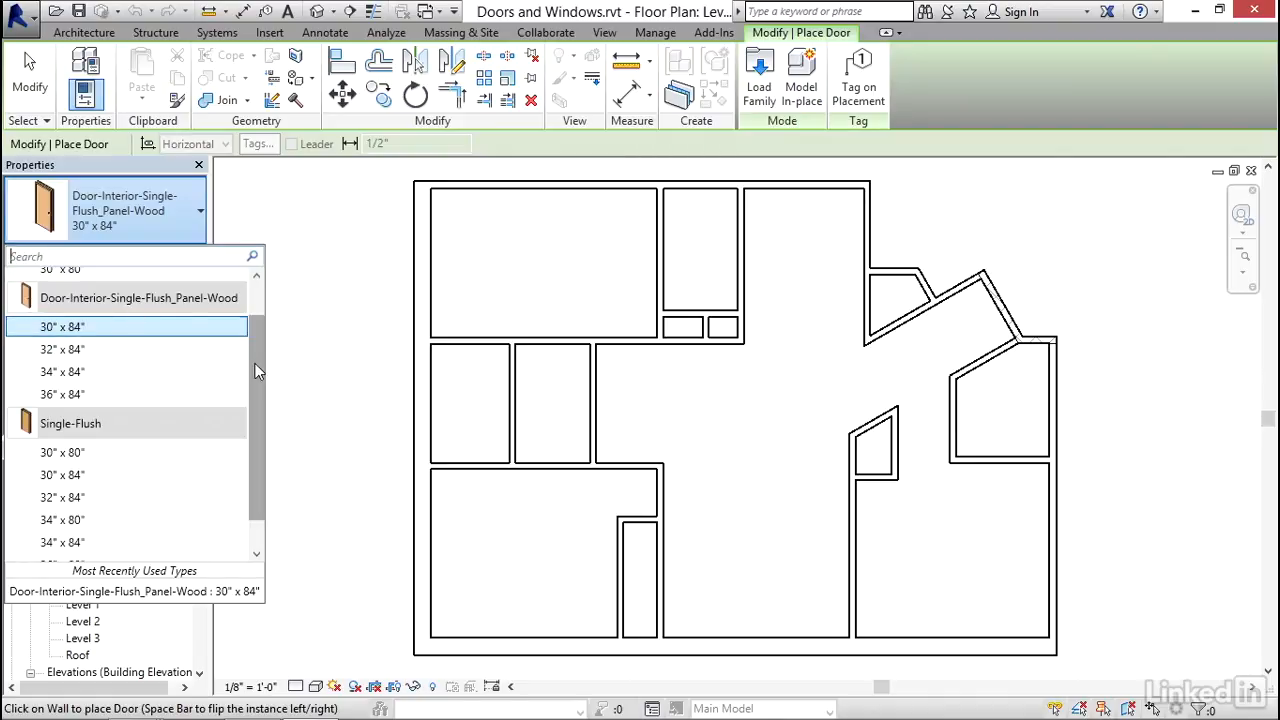
pyautogui.scroll(-3)
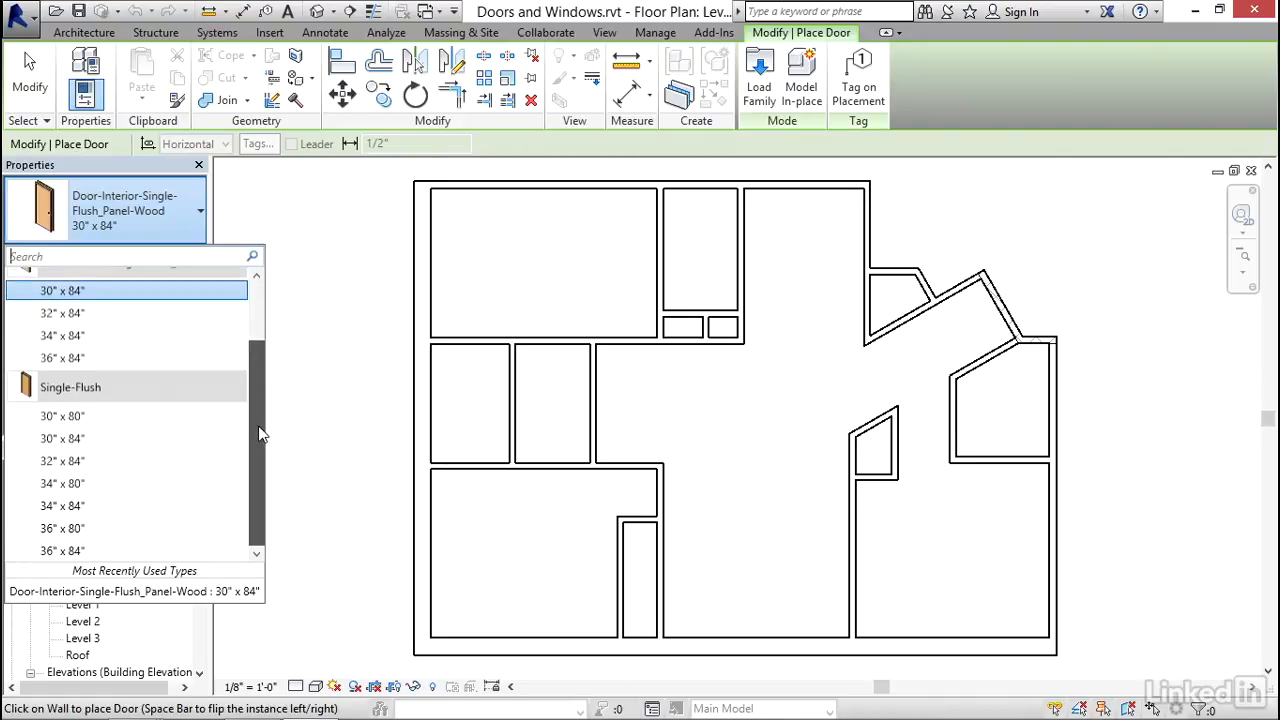
pyautogui.moveTo(70, 400)
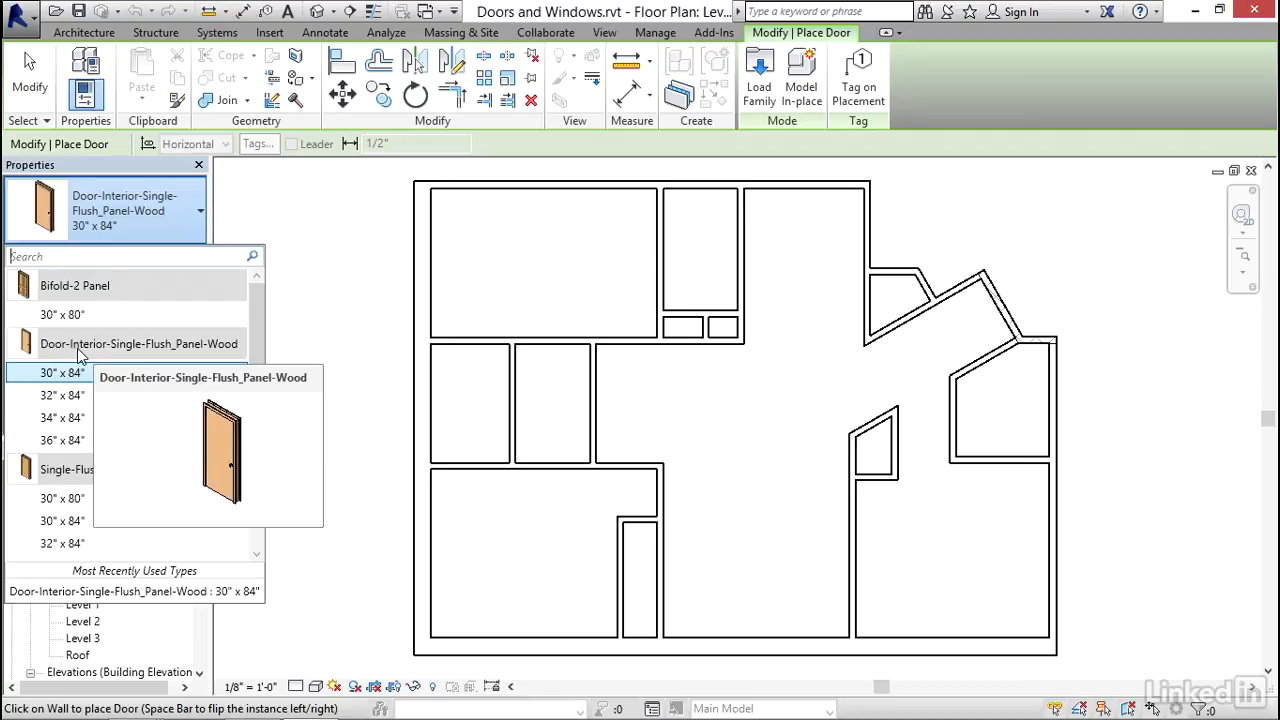
pyautogui.moveTo(72, 439)
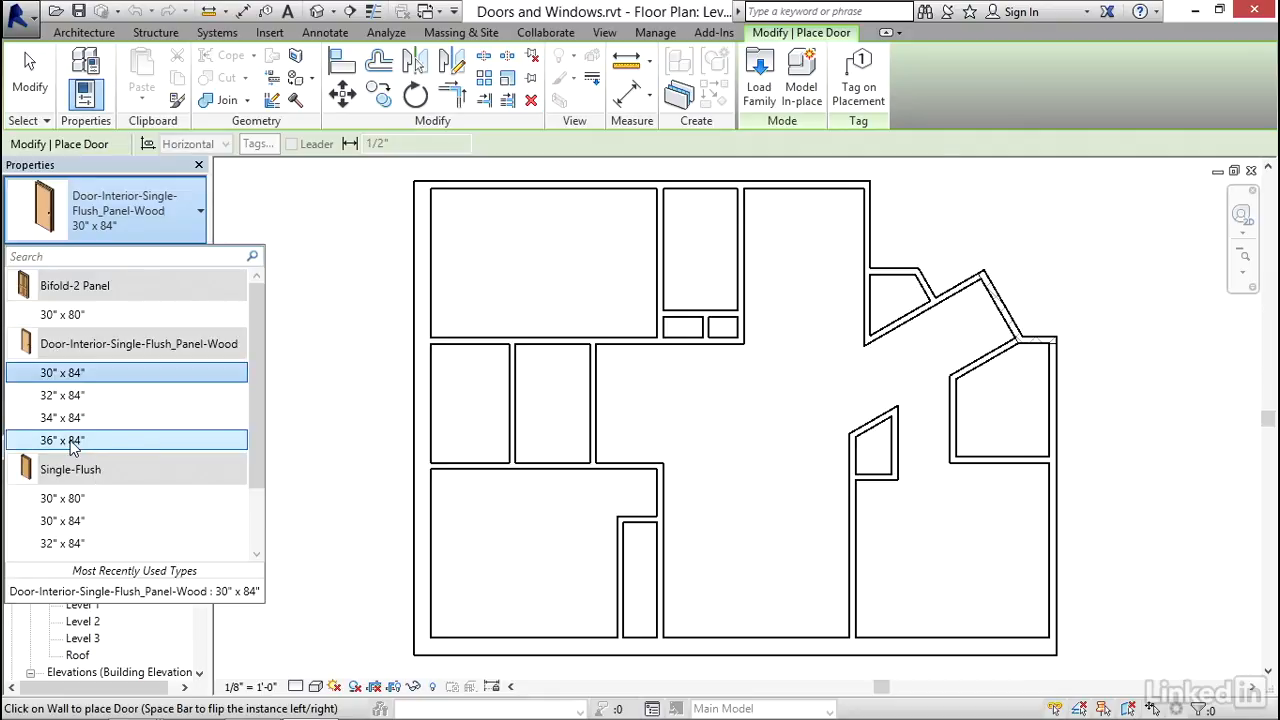
pyautogui.click(62, 440)
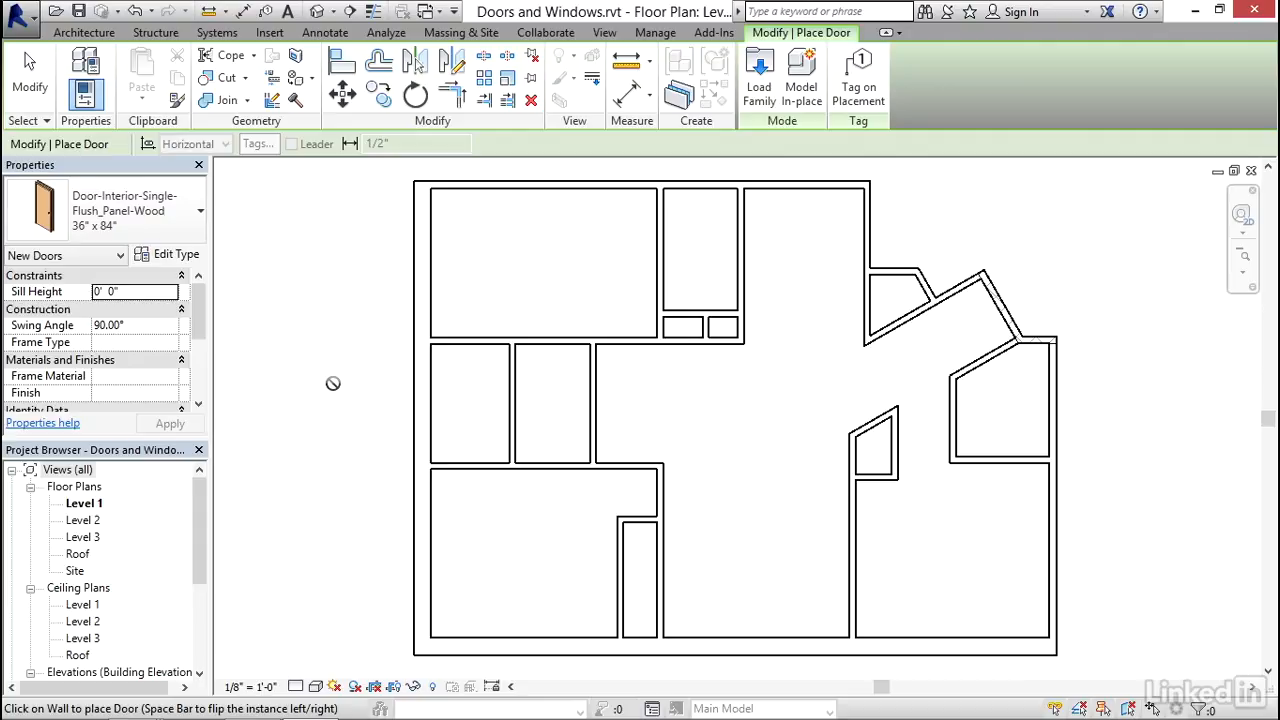
pyautogui.moveTo(415, 290)
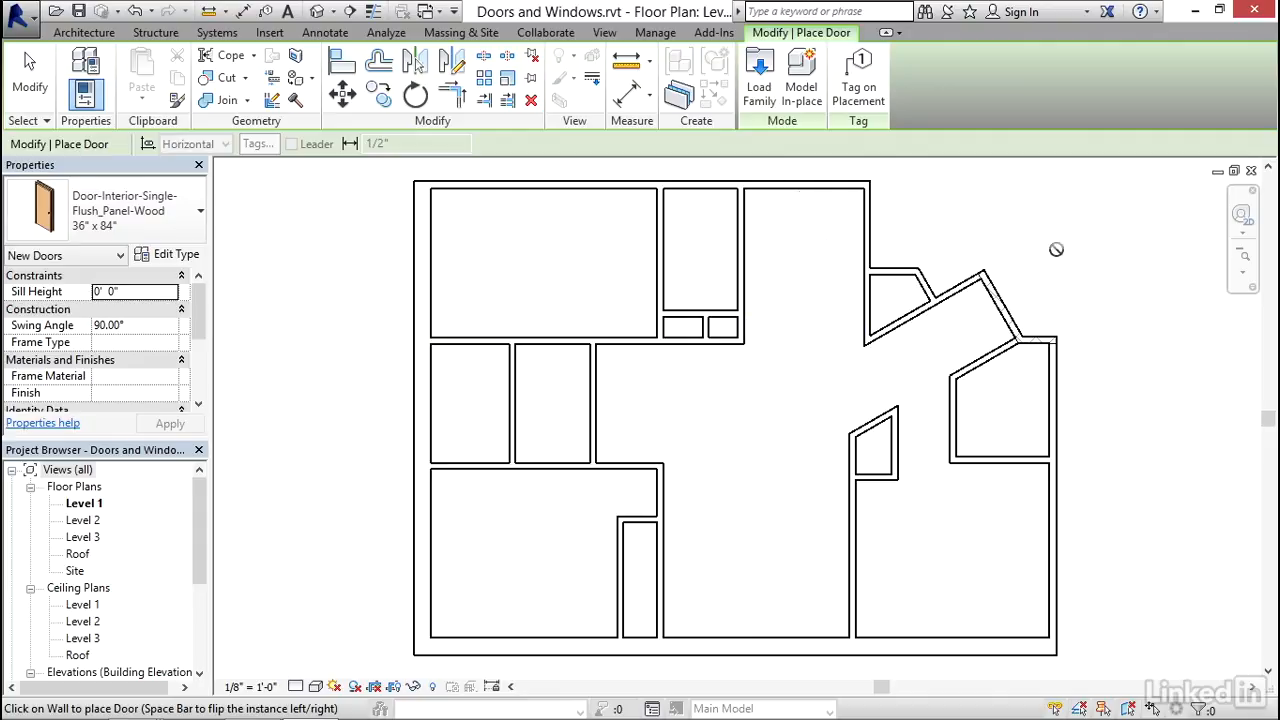
pyautogui.moveTo(1012, 298)
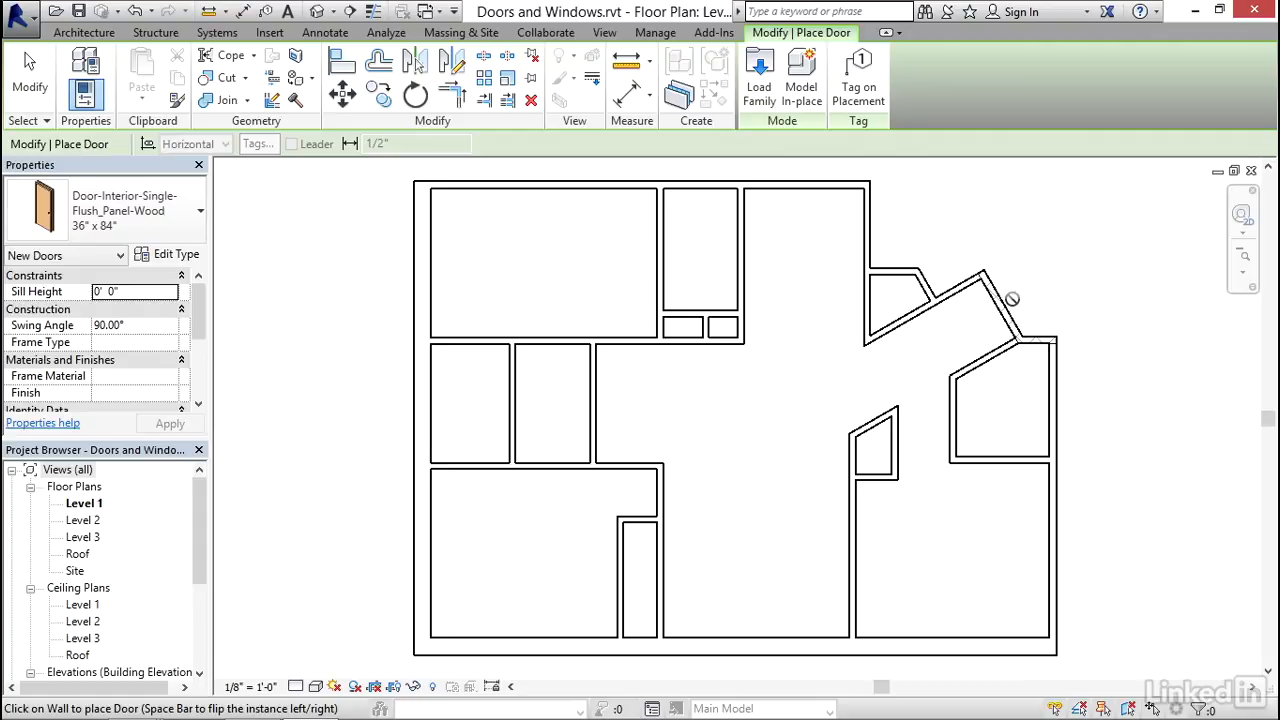
pyautogui.moveTo(1011, 299)
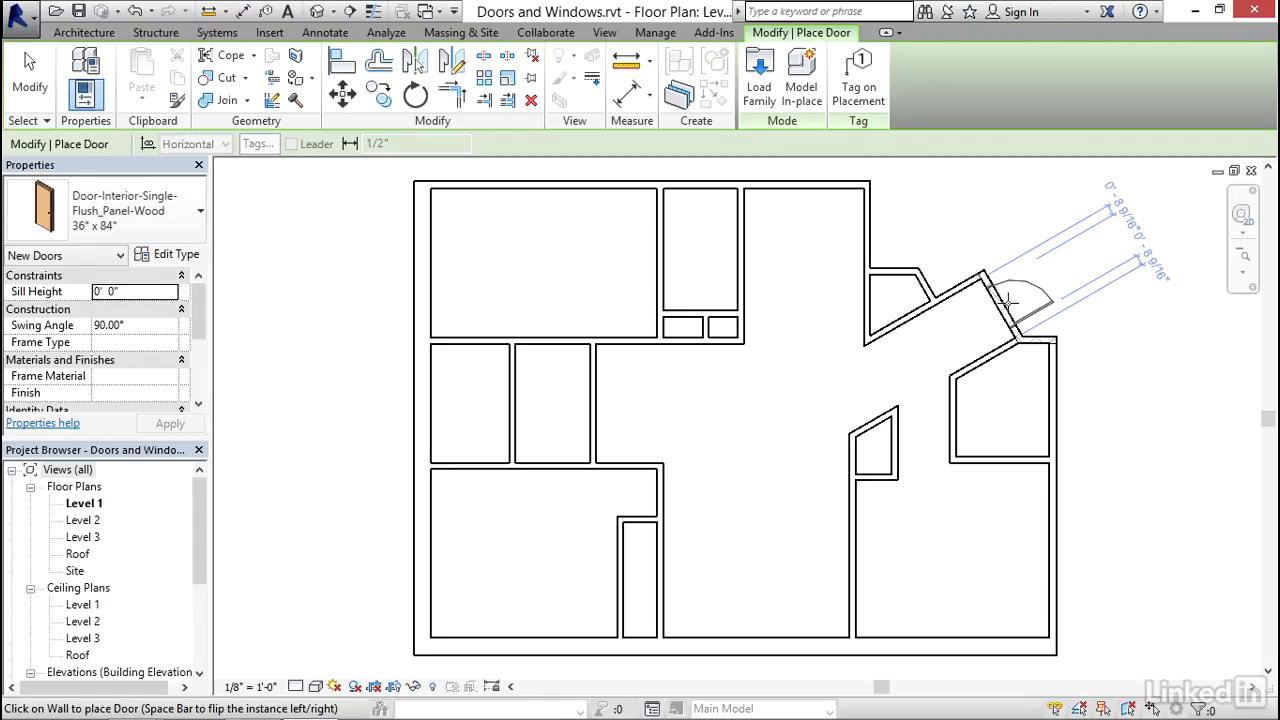
pyautogui.moveTo(990, 305)
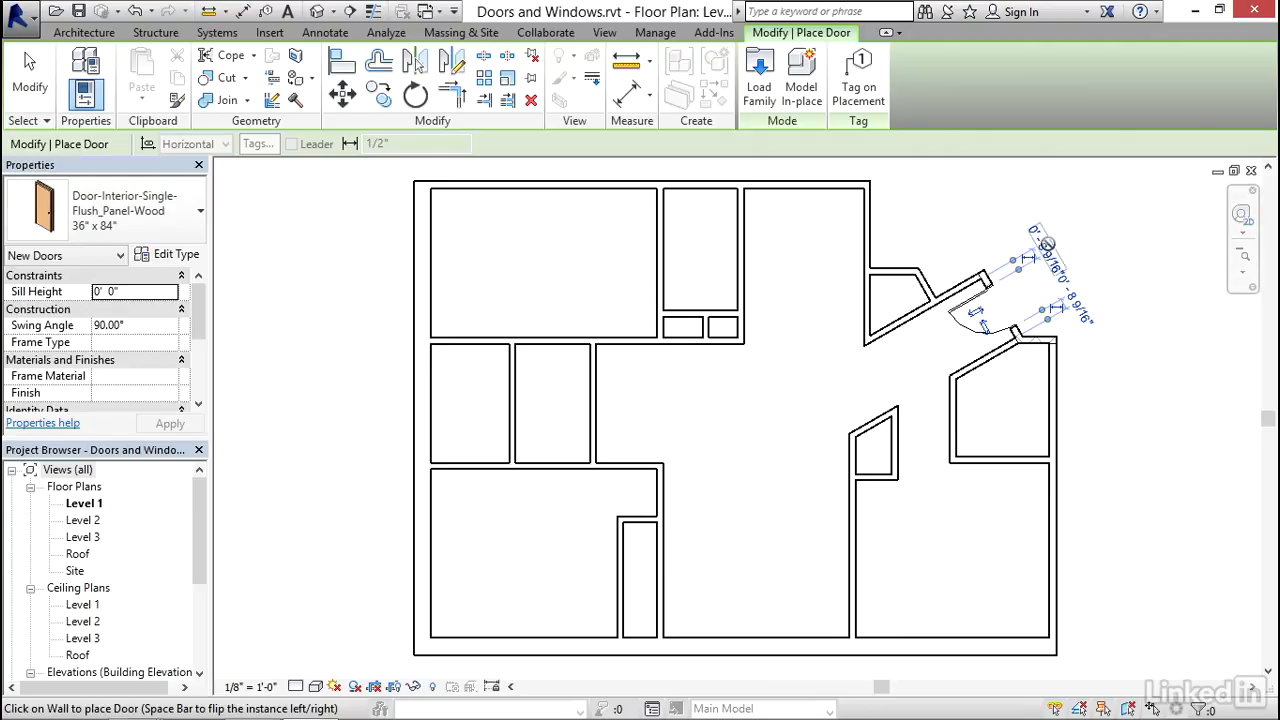
pyautogui.moveTo(1148, 368)
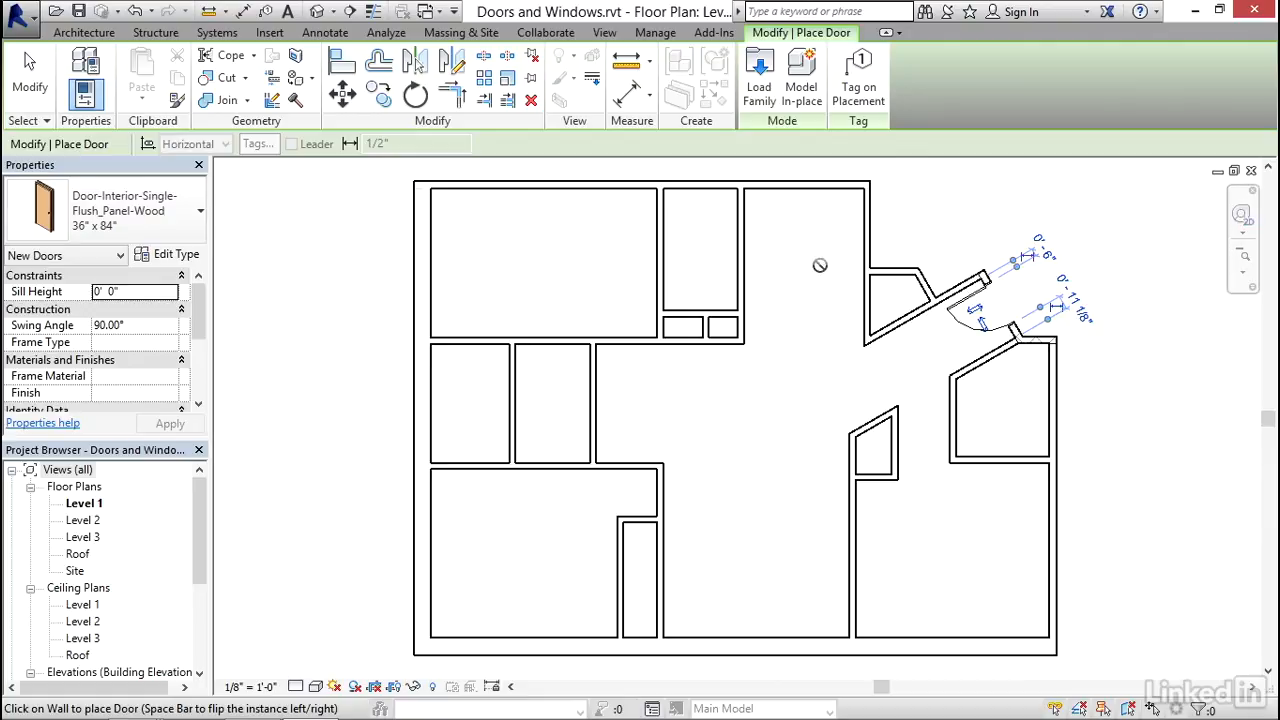
# Switch the active interior door type to the 34" x 84" size.
pyautogui.click(199, 210)
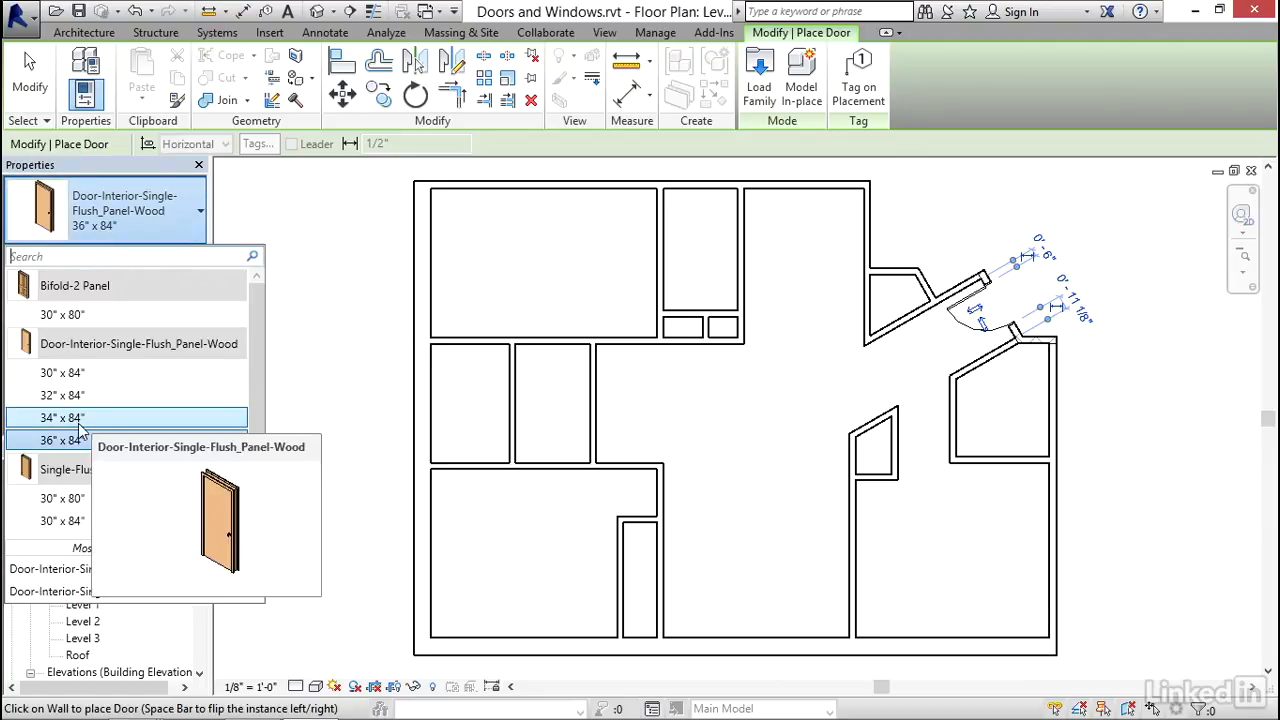
pyautogui.click(60, 418)
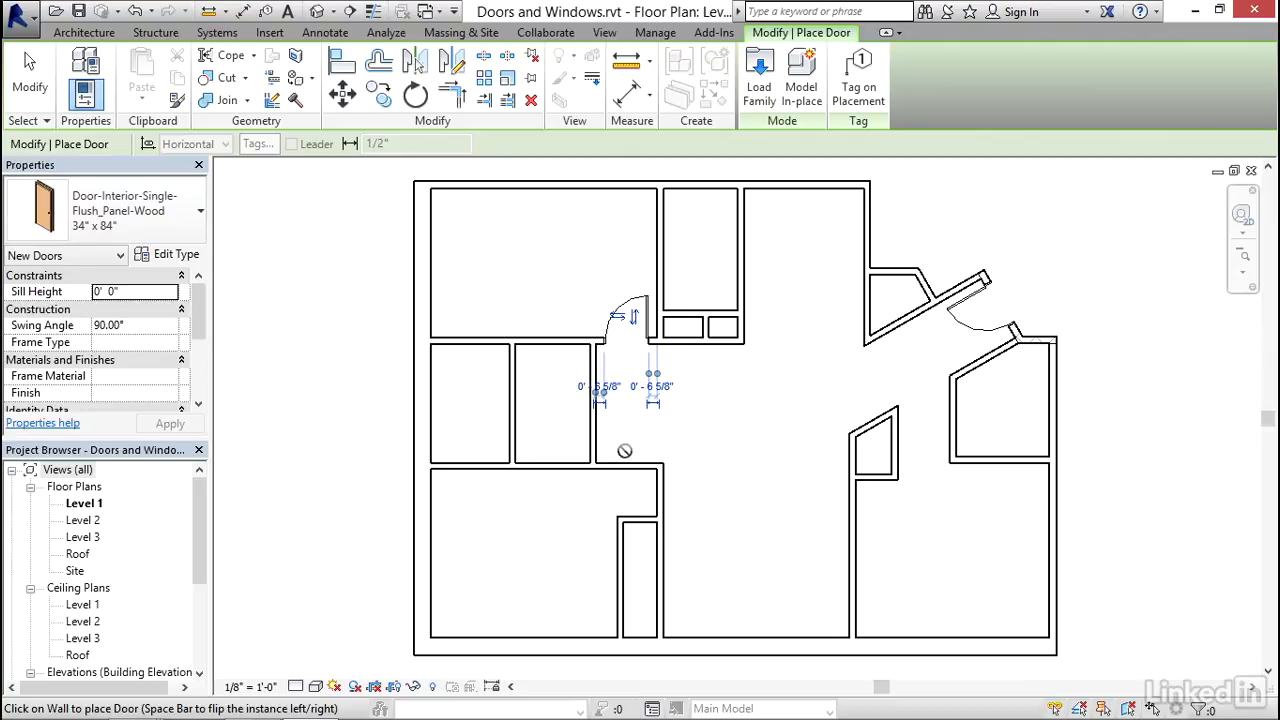
pyautogui.moveTo(618, 480)
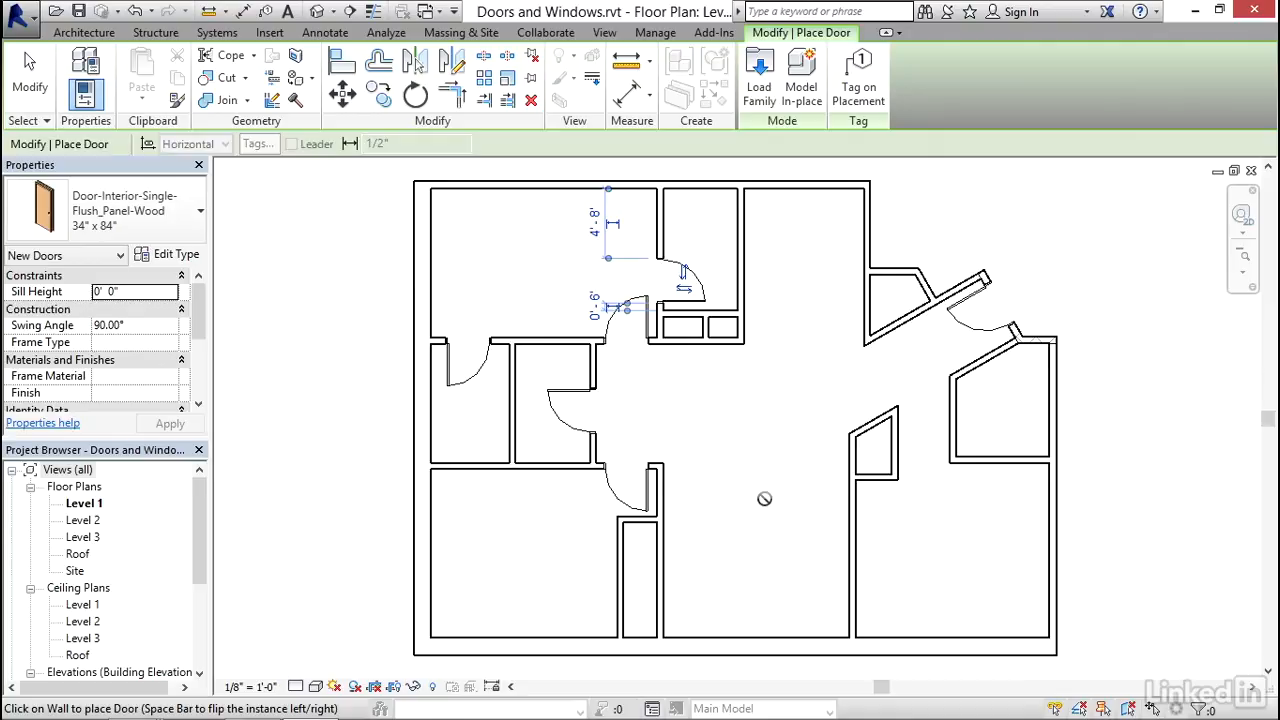
# End door placement once the closet doors are in.
pyautogui.click(198, 210)
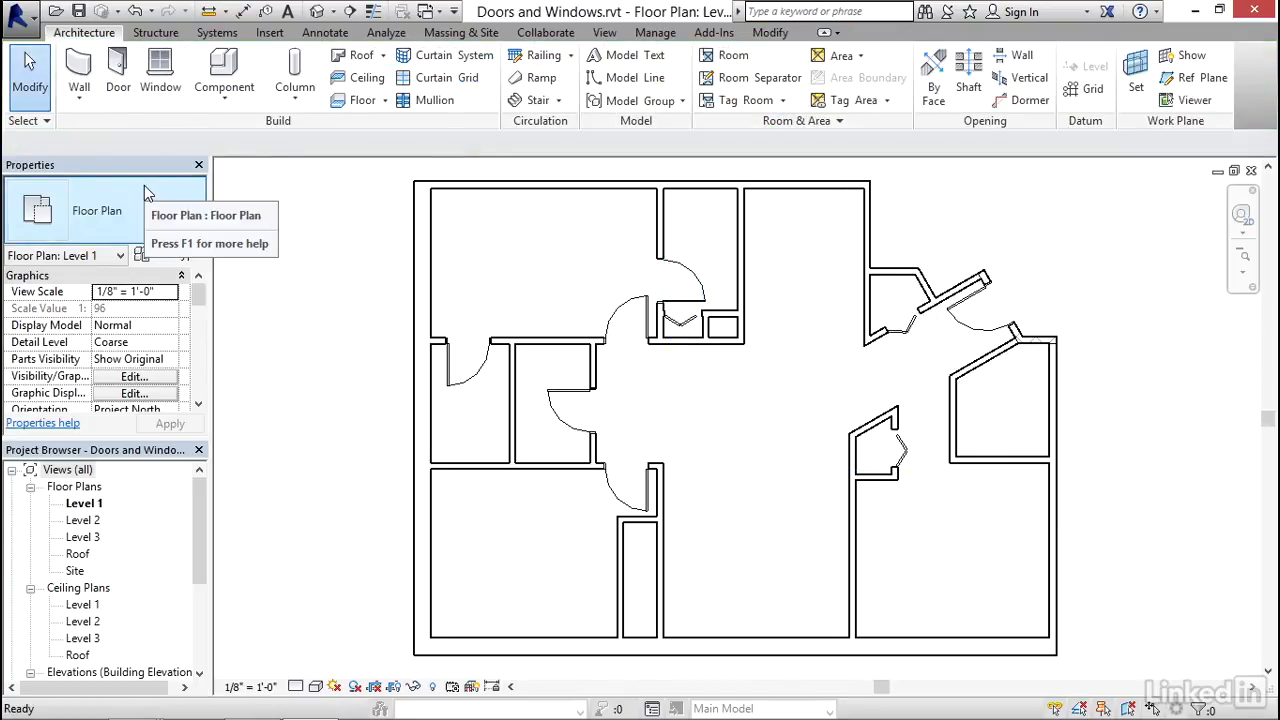
pyautogui.moveTo(760, 452)
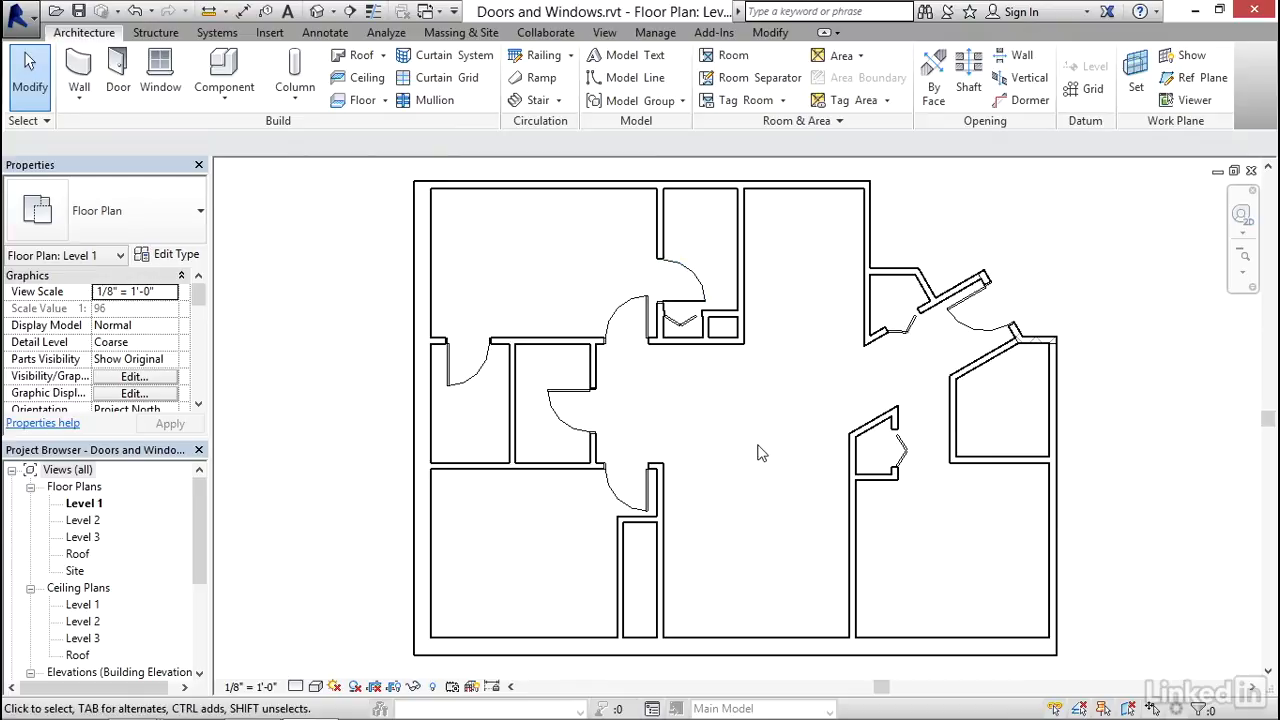
pyautogui.moveTo(780, 435)
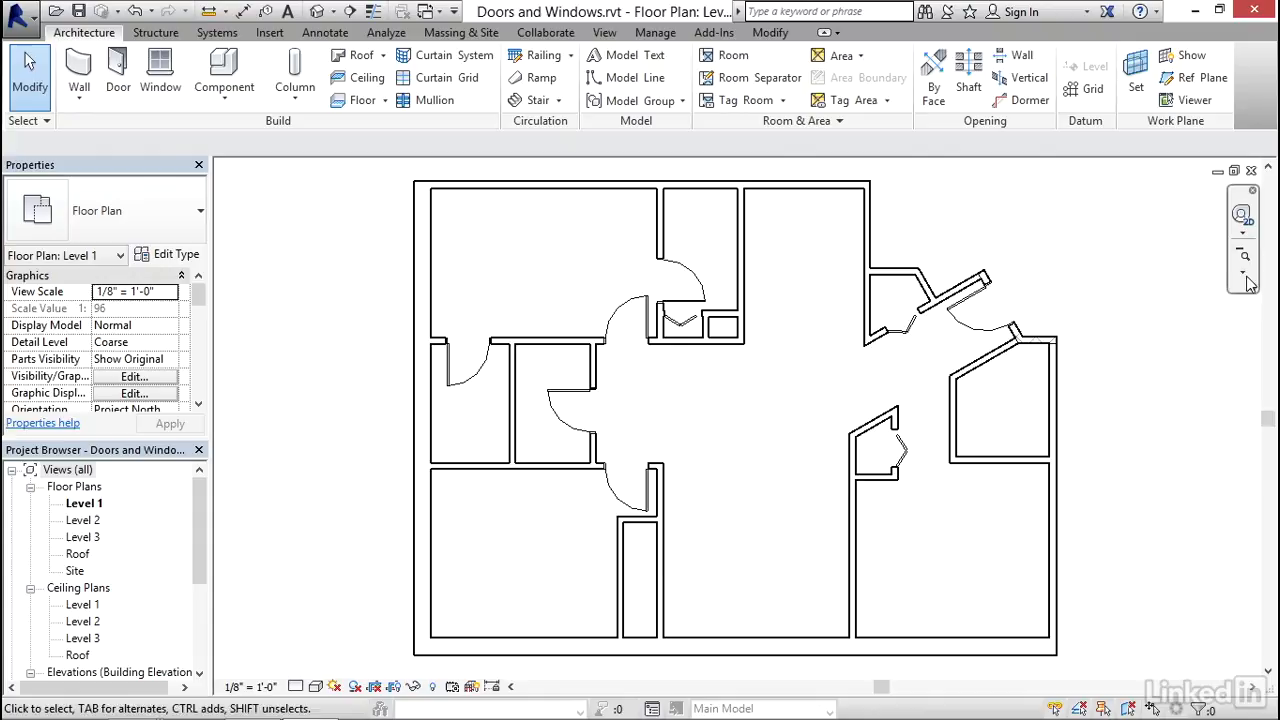
# Zoom into a region of the plan around the top-centre closet.
pyautogui.click(1242, 272)
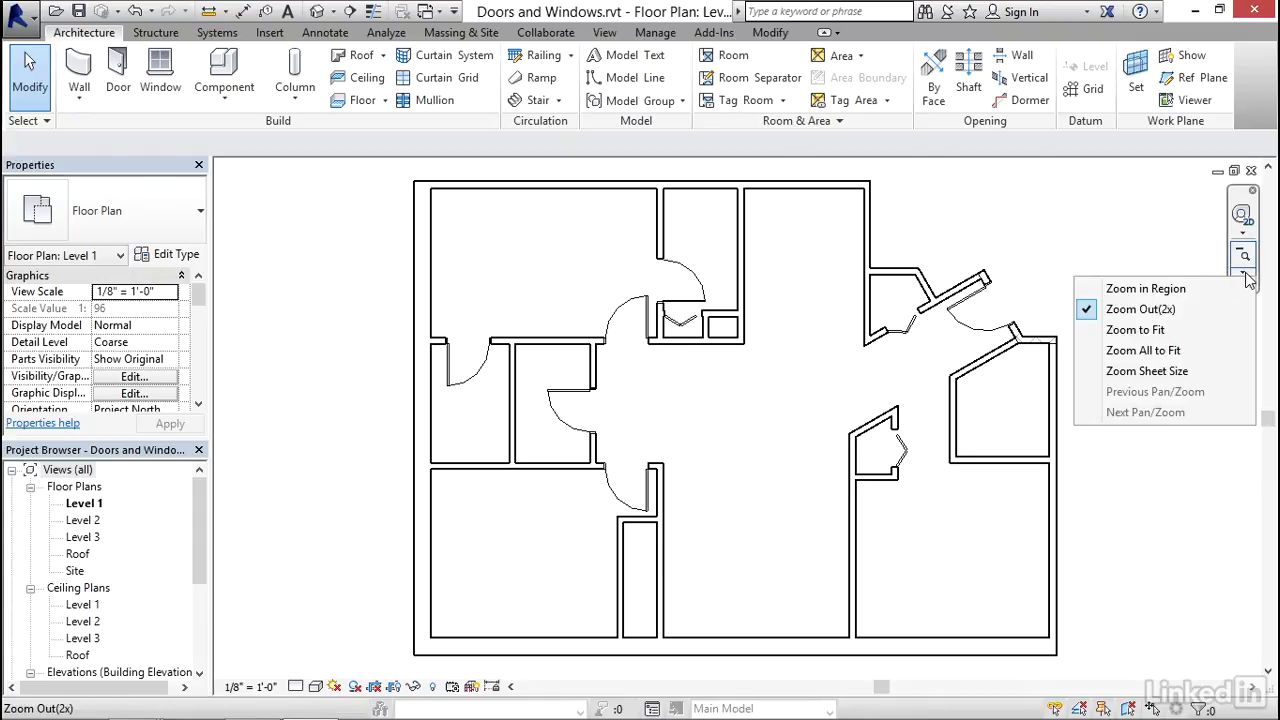
pyautogui.moveTo(1153, 288)
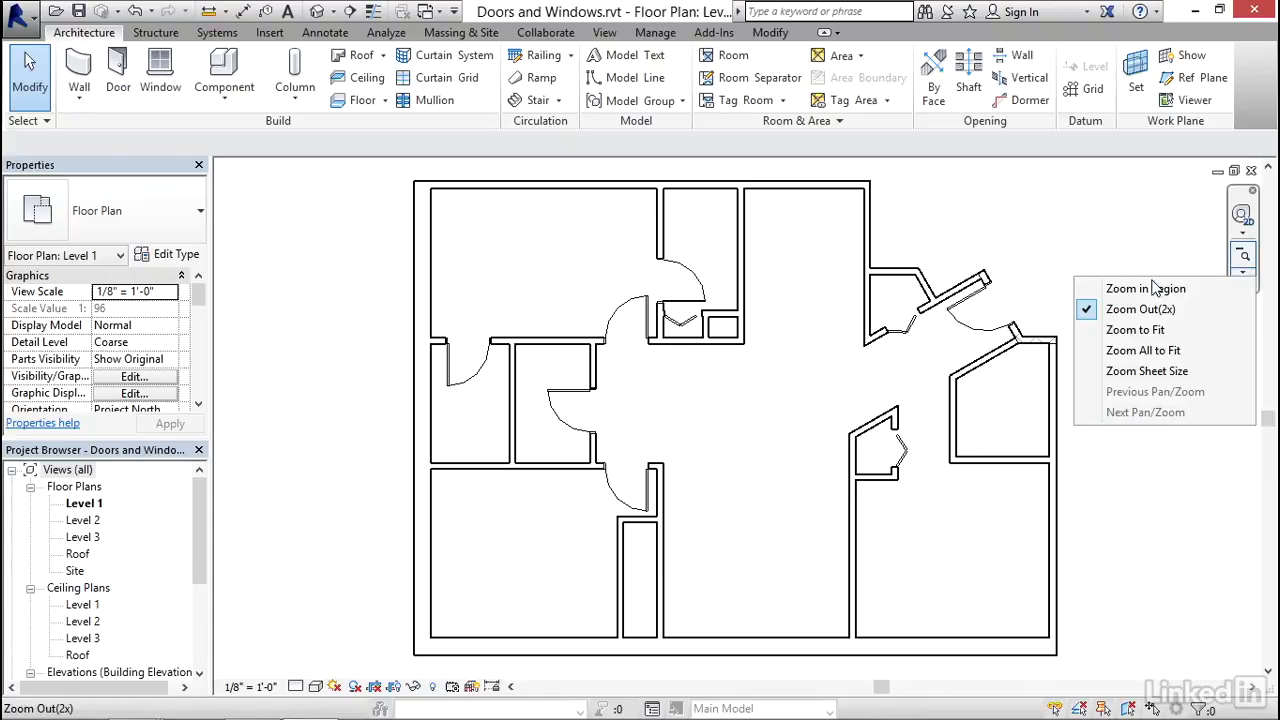
pyautogui.click(1145, 288)
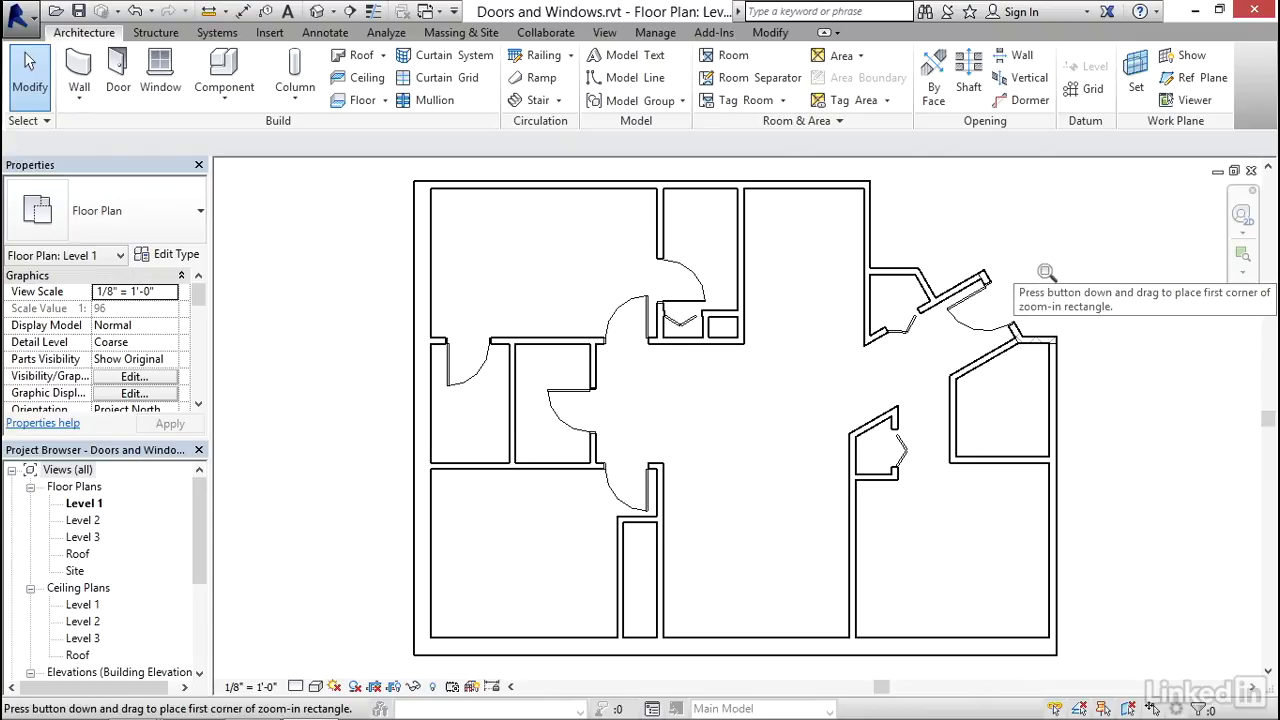
pyautogui.moveTo(605, 268); pyautogui.dragTo(788, 382)
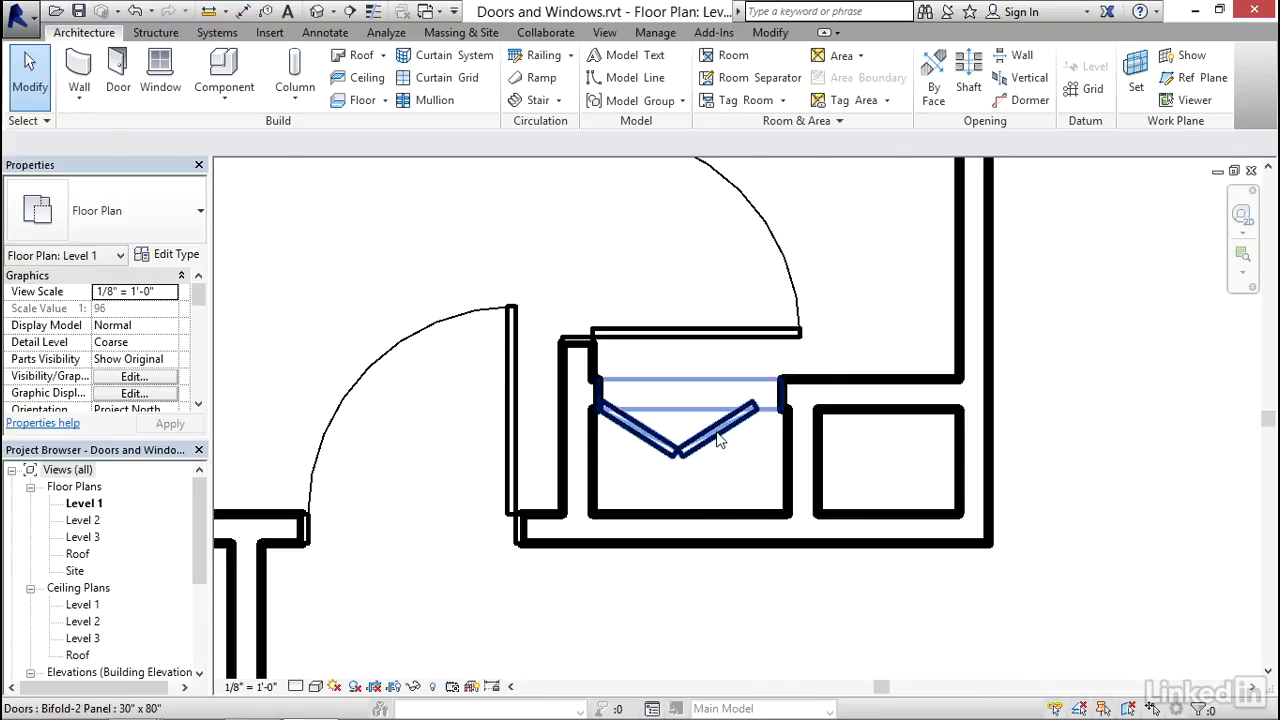
pyautogui.moveTo(718, 438)
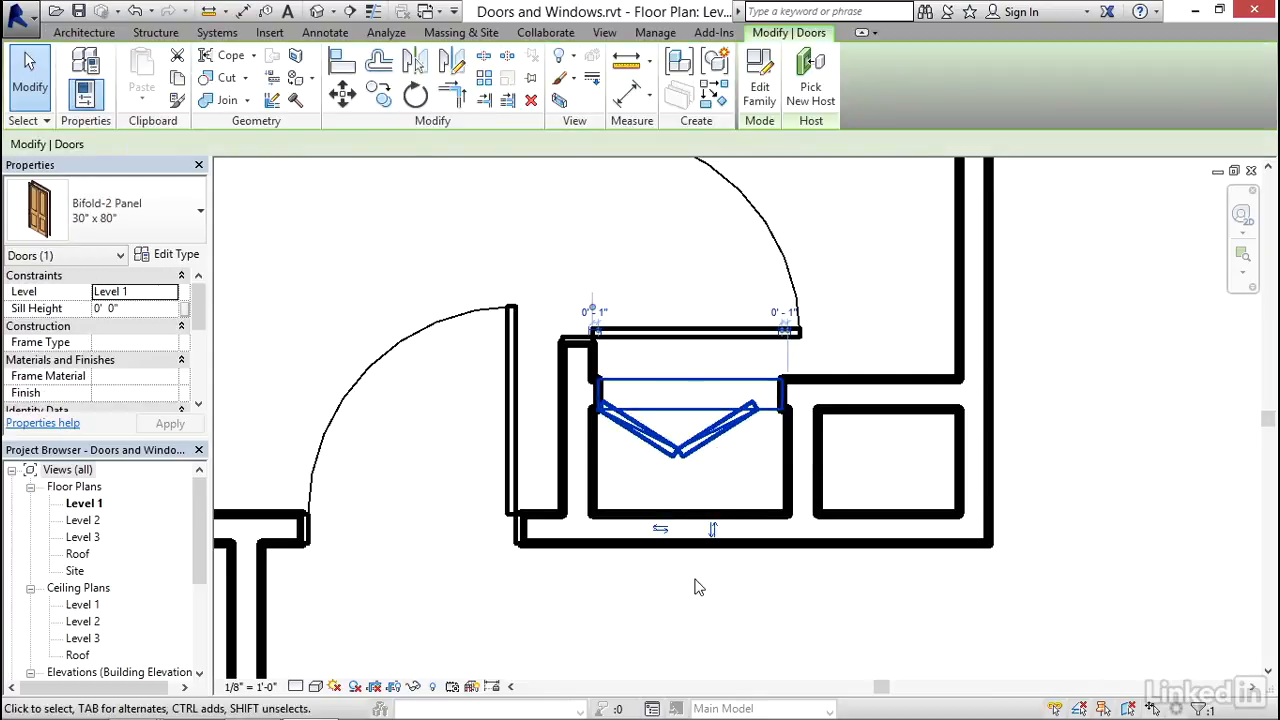
pyautogui.moveTo(713, 530)
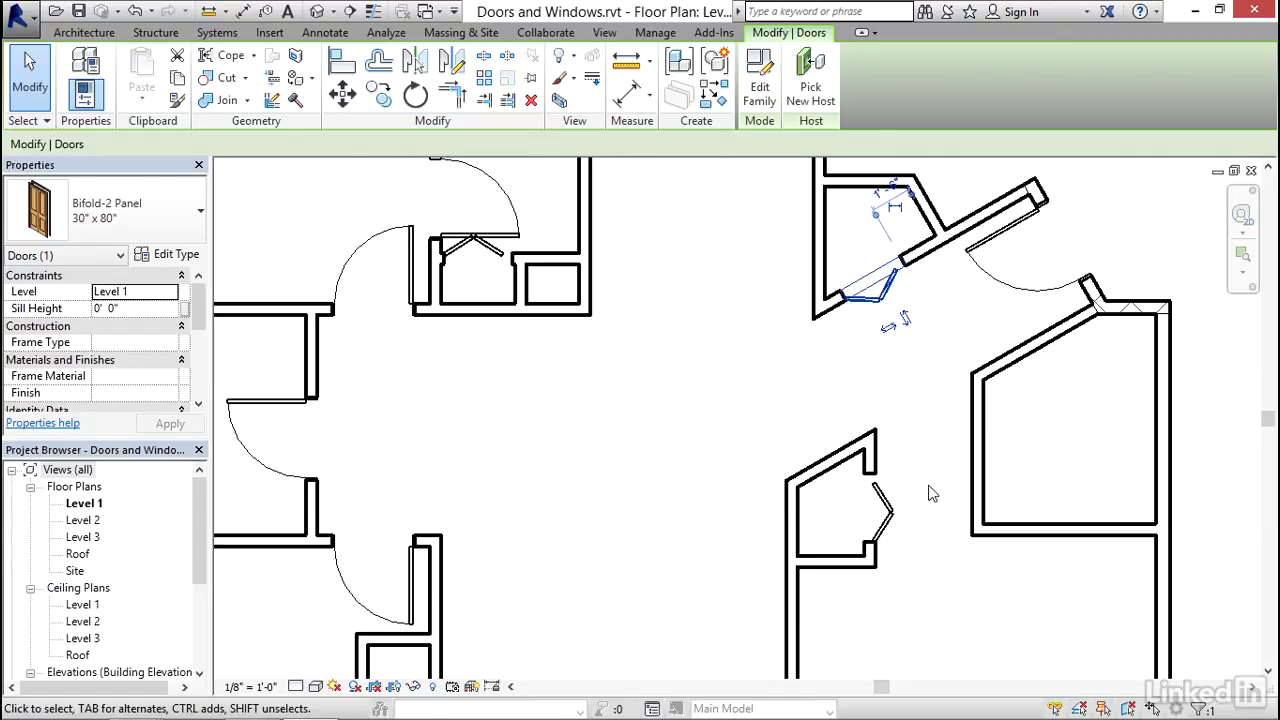
pyautogui.click(870, 530)
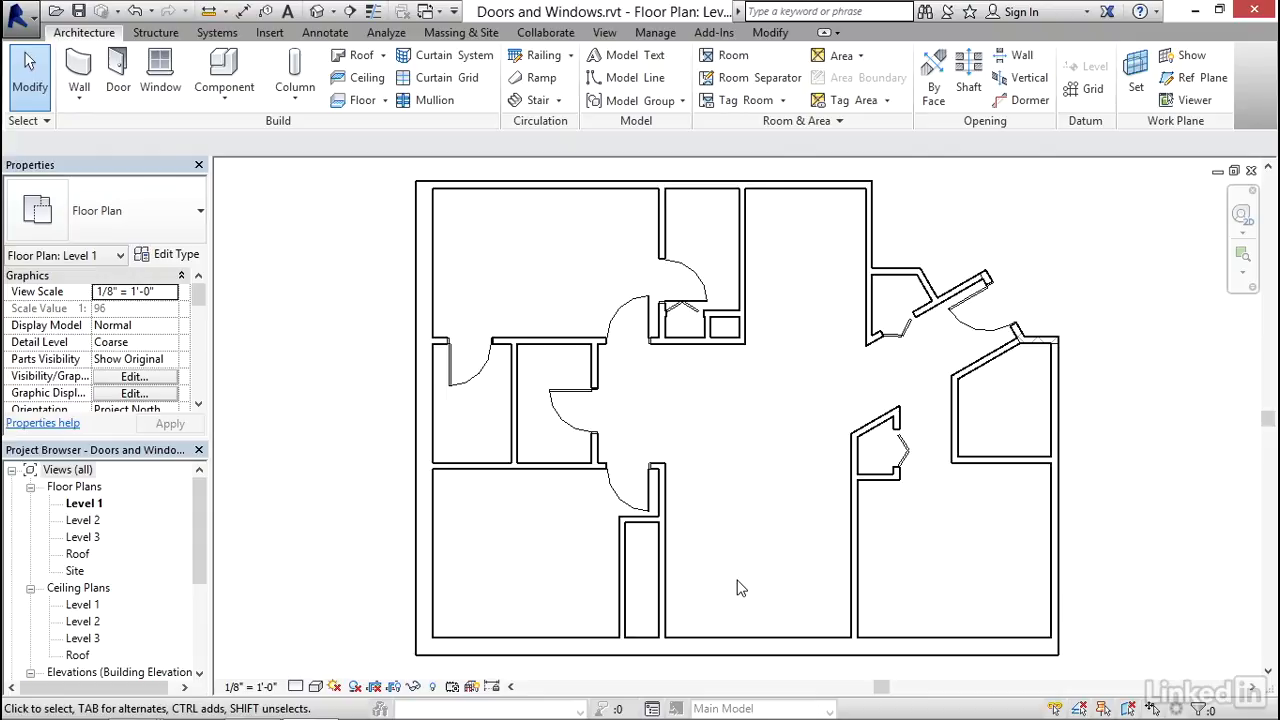
pyautogui.moveTo(116, 78)
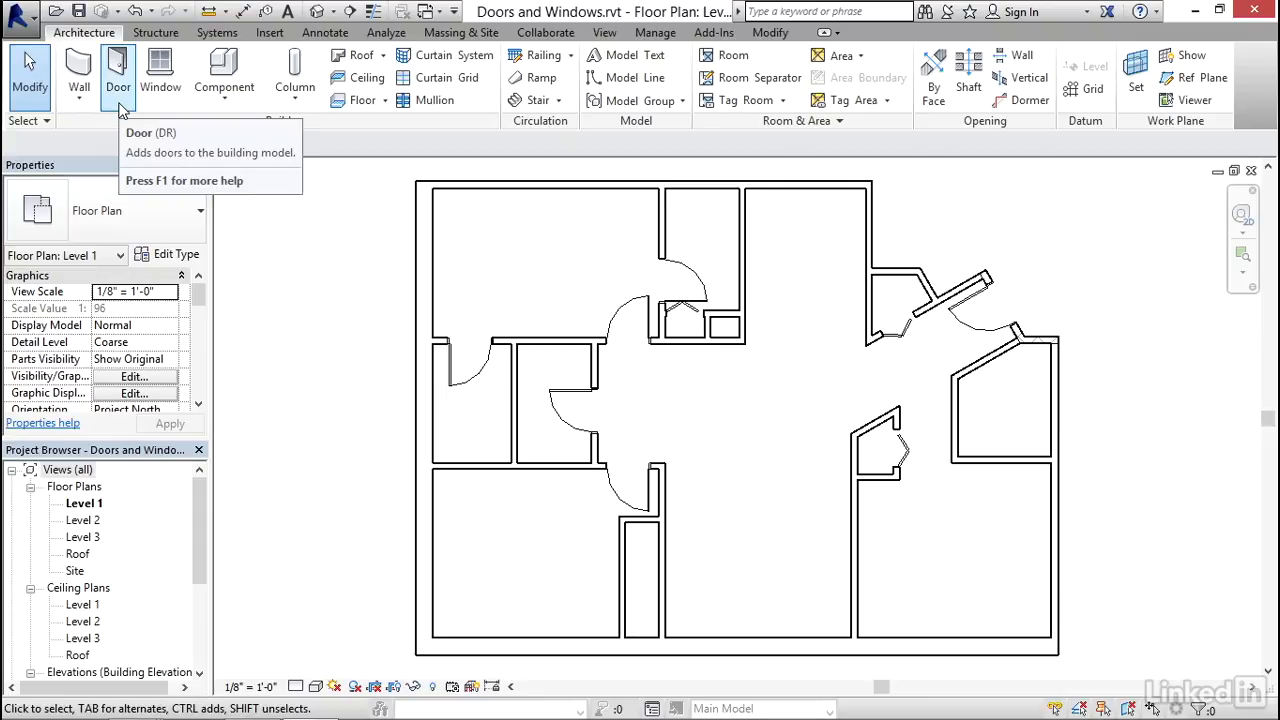
# Load the Residential Double-Full Glass and Double-Sliding door families from the Doors library.
pyautogui.click(116, 77)
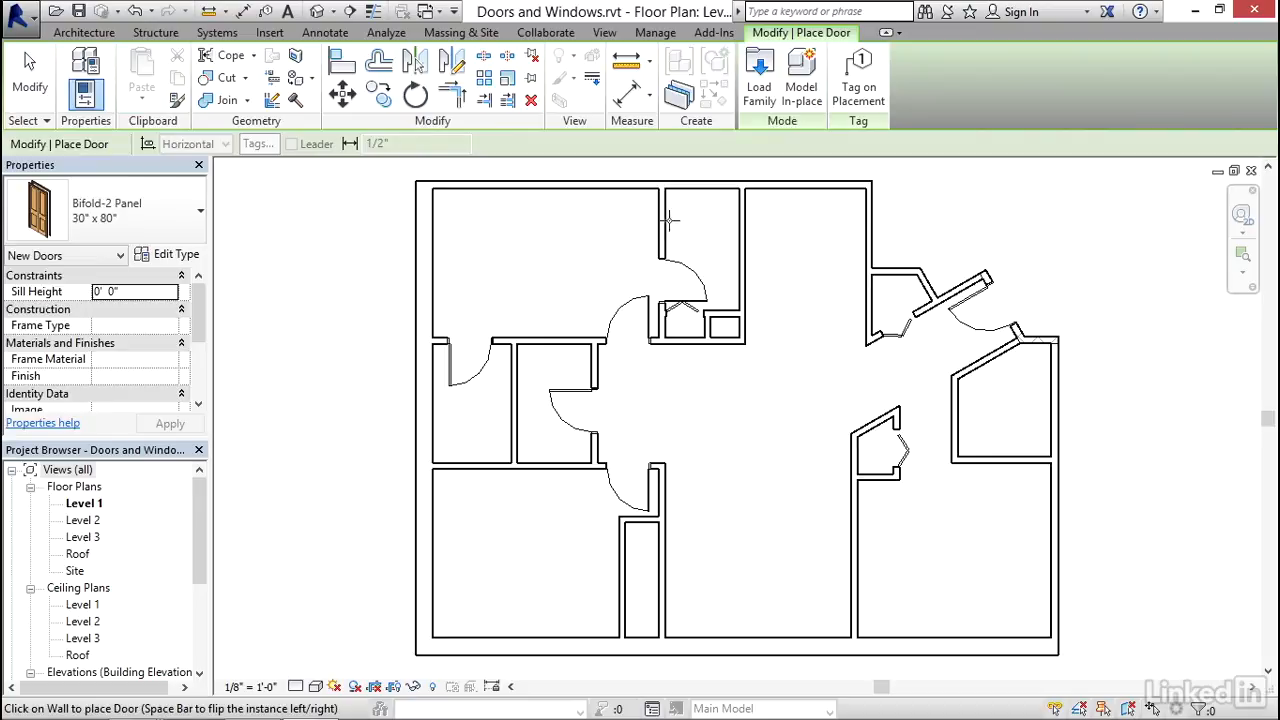
pyautogui.moveTo(758, 78)
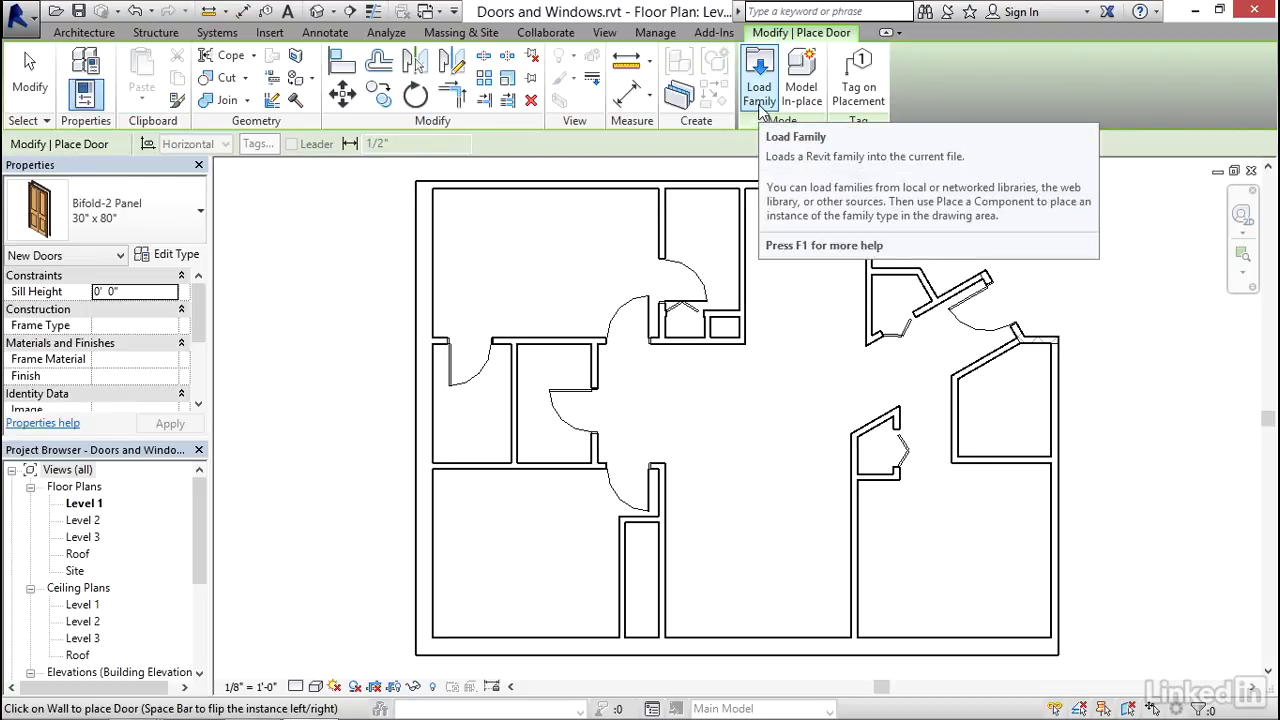
pyautogui.click(758, 75)
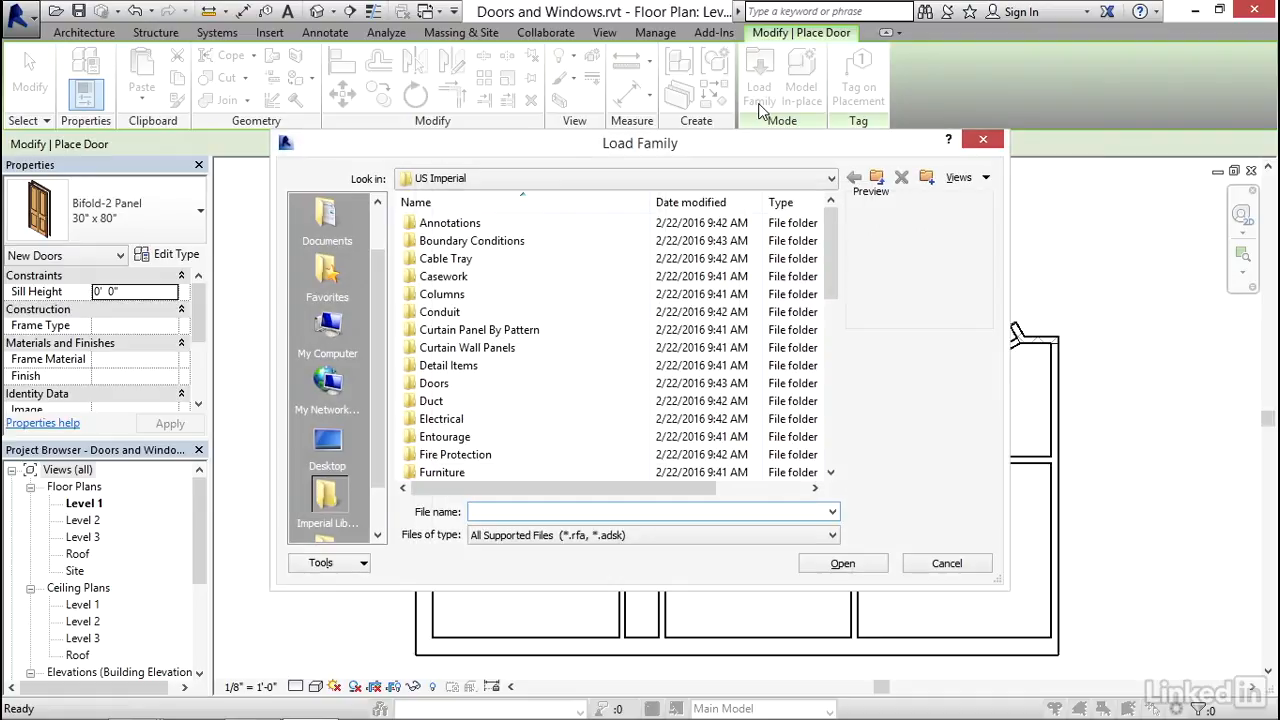
pyautogui.click(650, 511)
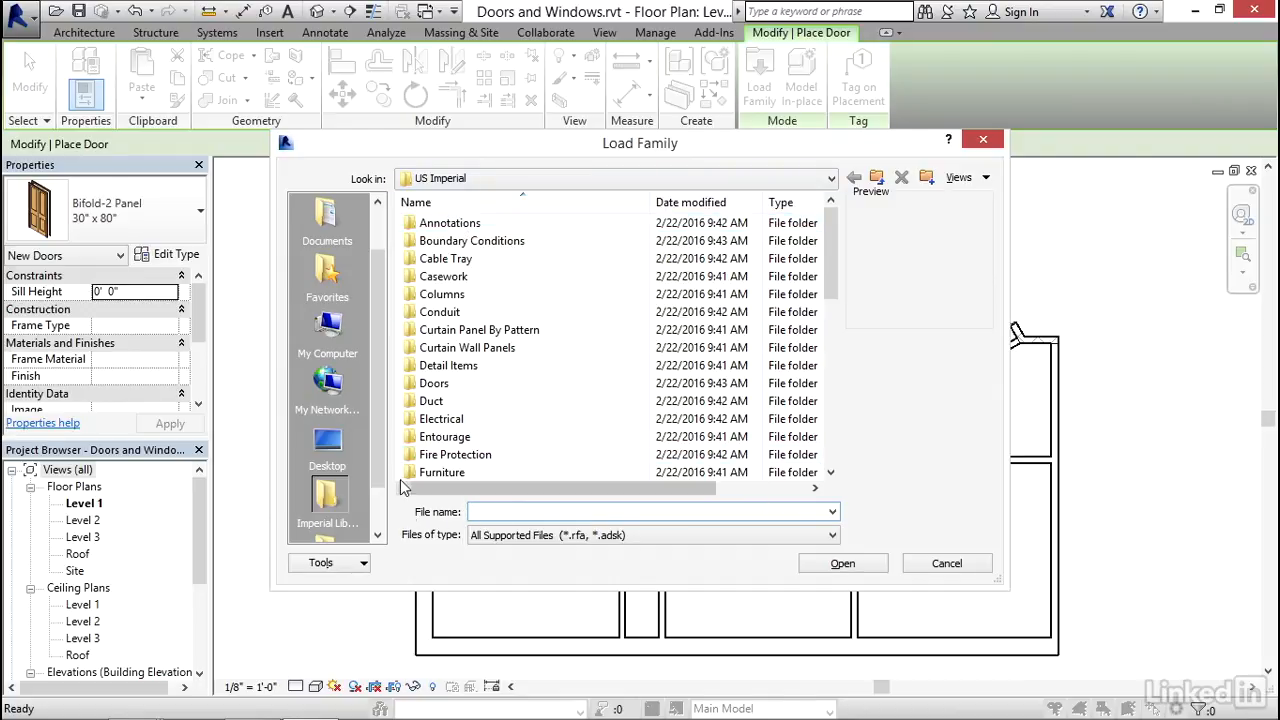
pyautogui.doubleClick(448, 383)
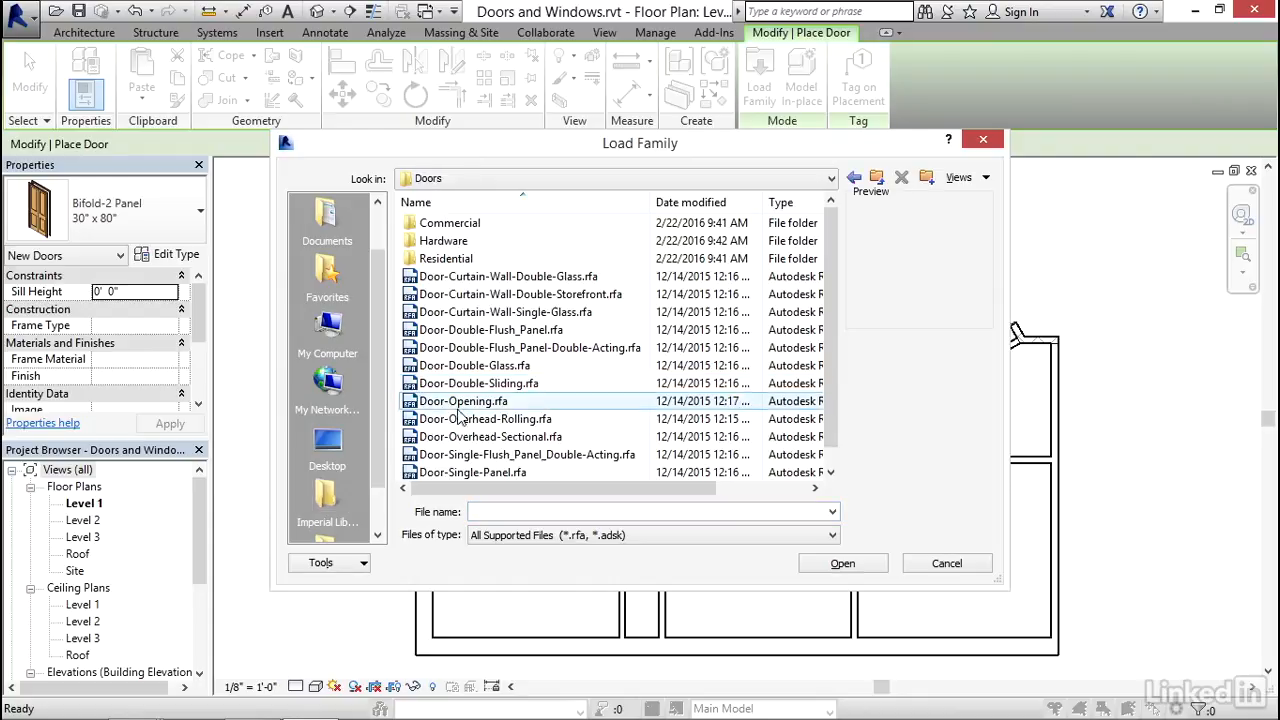
pyautogui.click(507, 276)
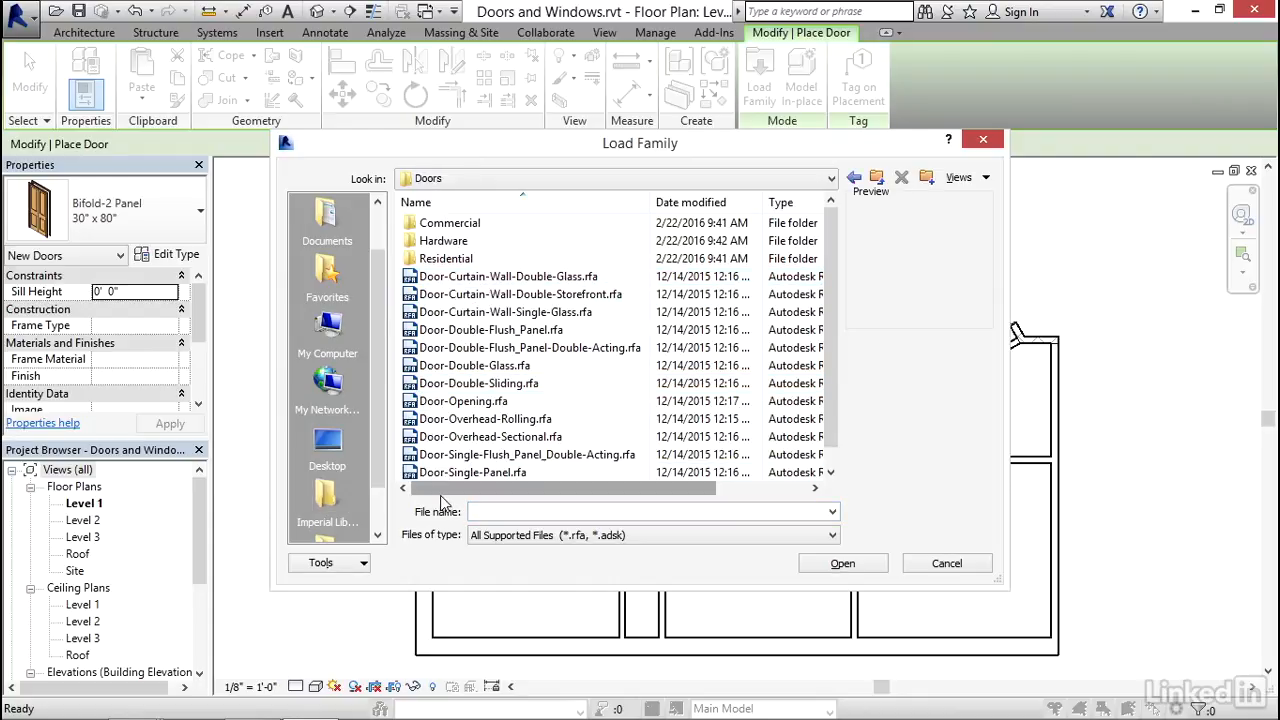
pyautogui.click(505, 311)
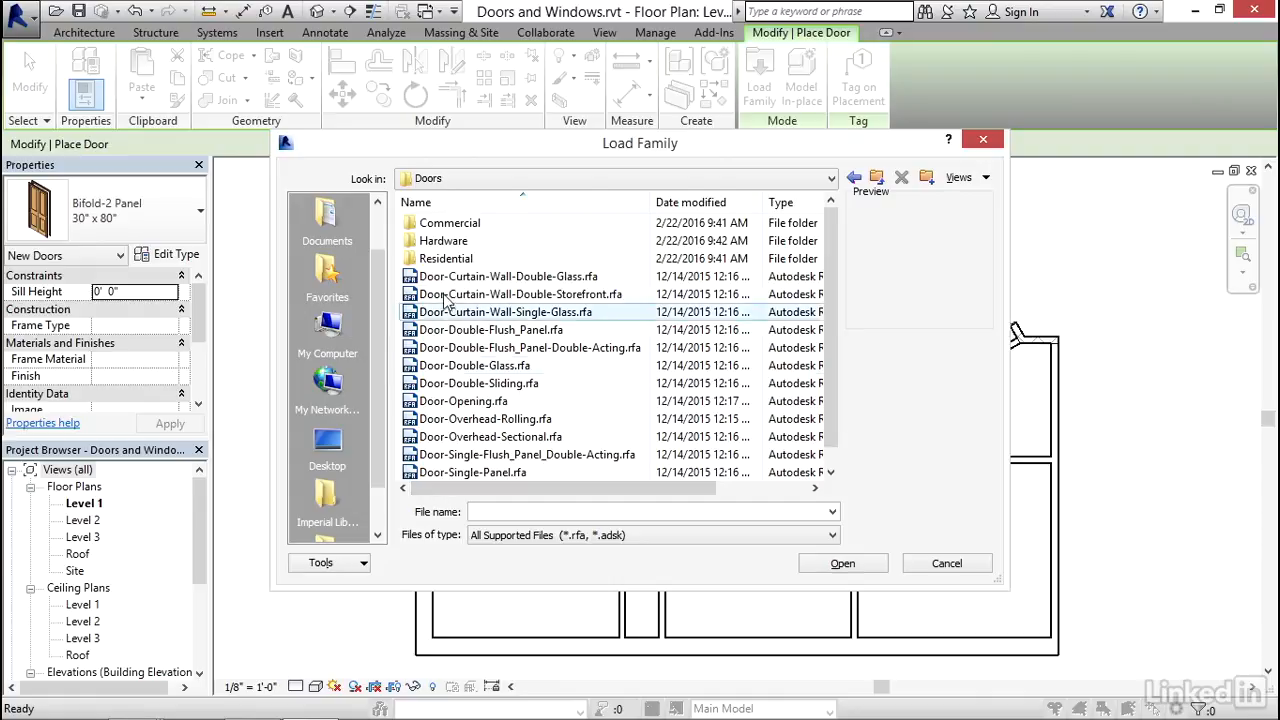
pyautogui.moveTo(445, 258)
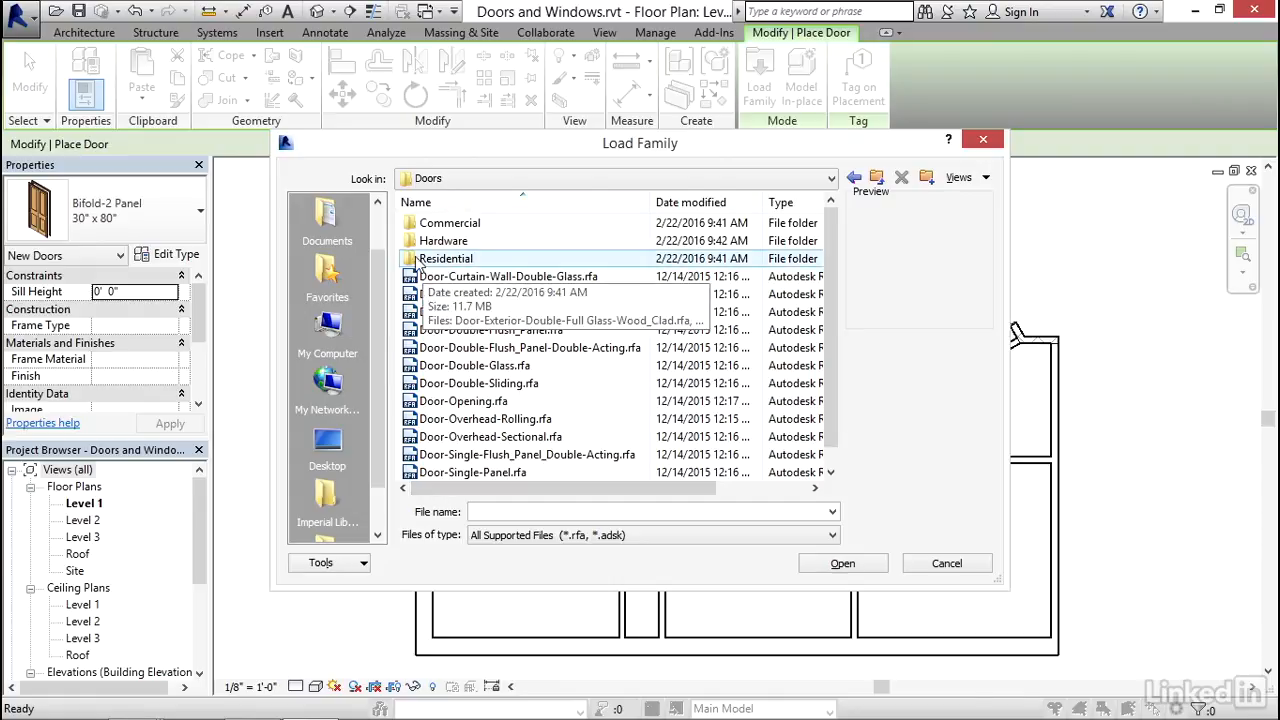
pyautogui.doubleClick(446, 258)
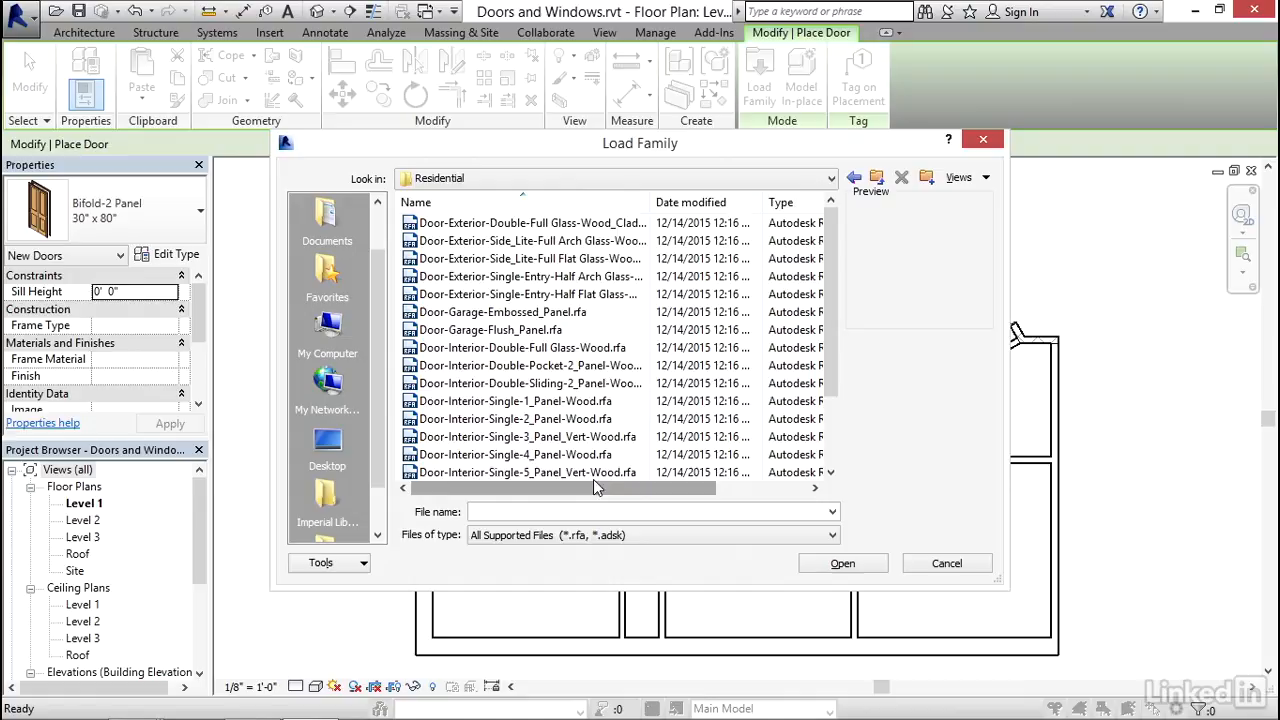
pyautogui.click(530, 222)
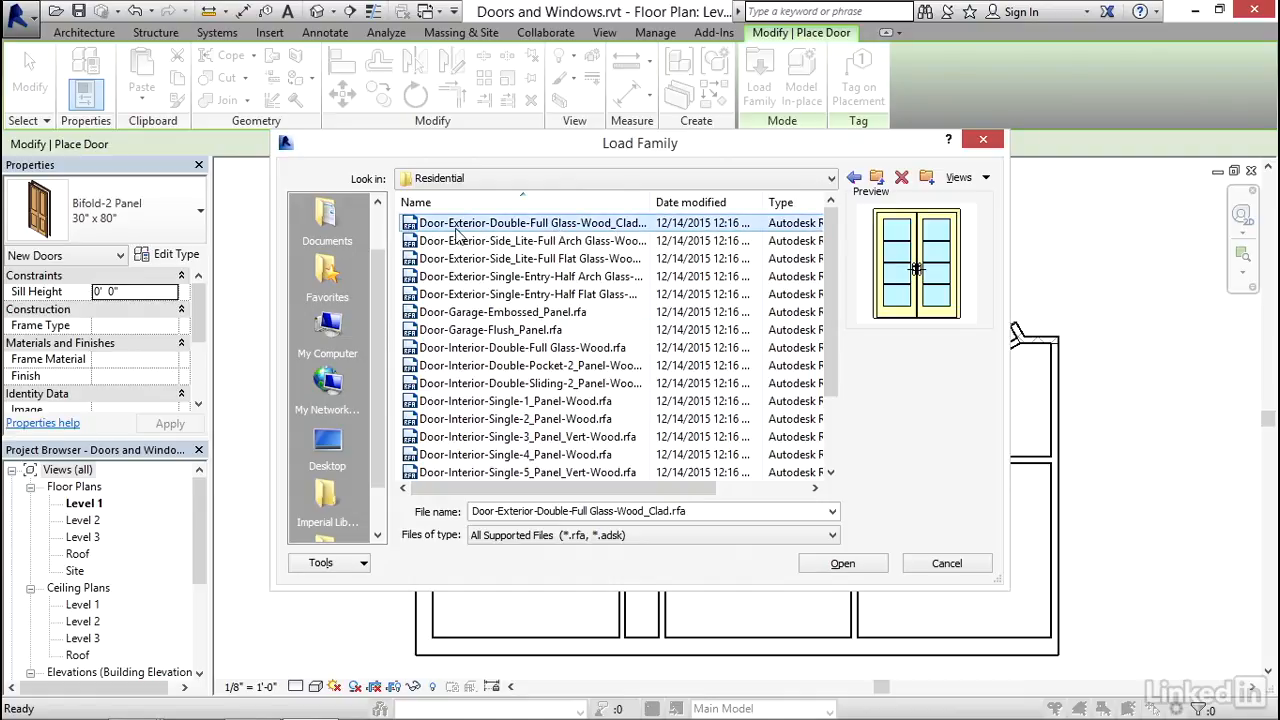
pyautogui.moveTo(600, 240)
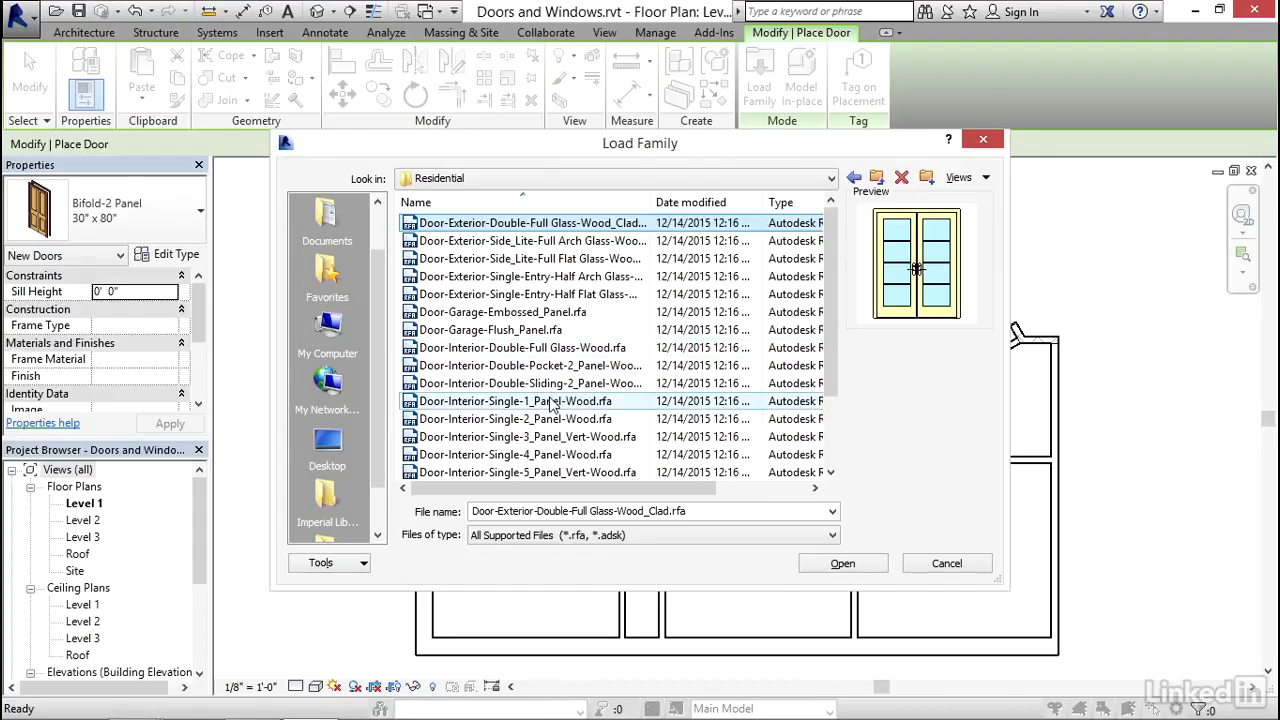
pyautogui.moveTo(525, 383)
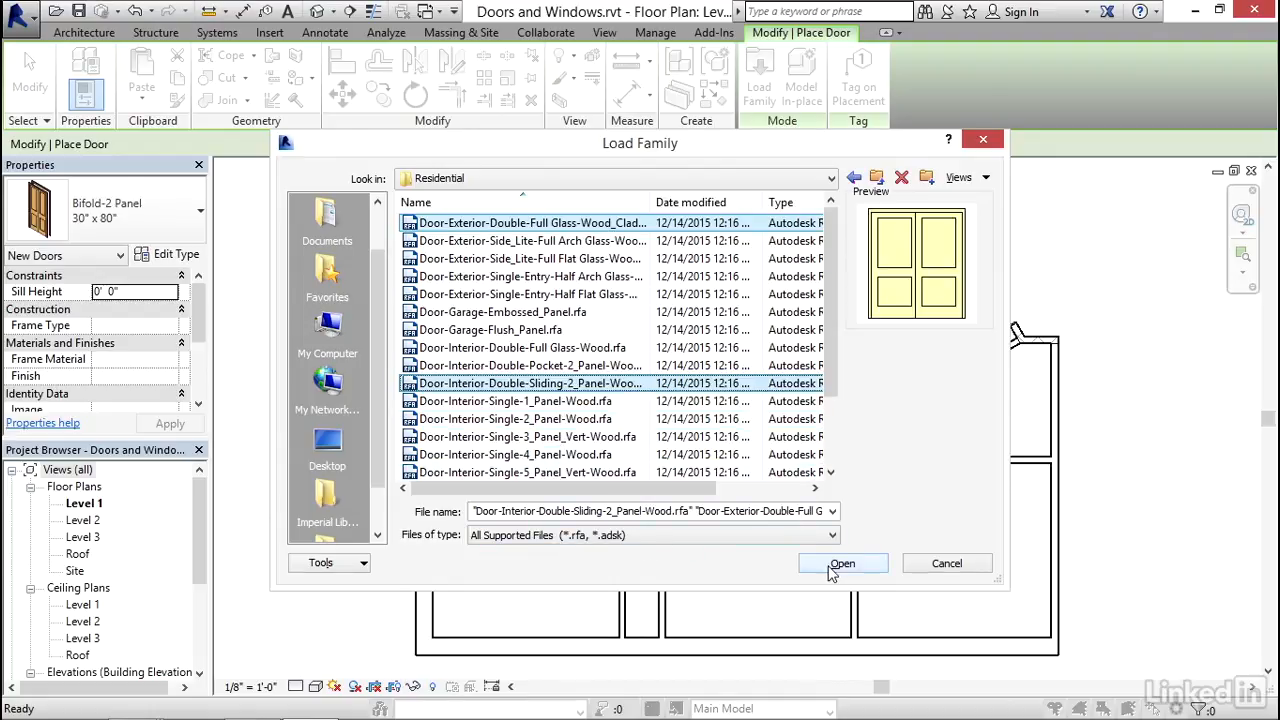
pyautogui.click(843, 563)
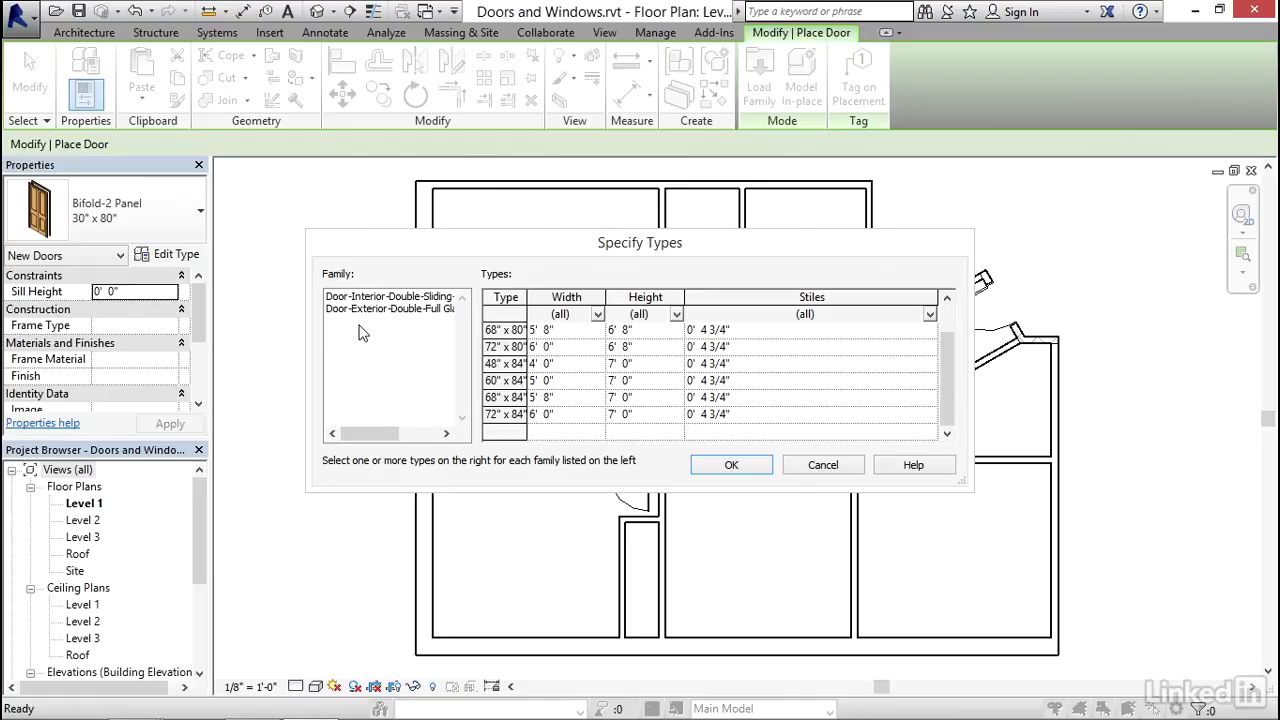
# Load sliding door types 48, 60, 68 x 84 and glass door types 64, 68, 72 x 96.
pyautogui.click(390, 296)
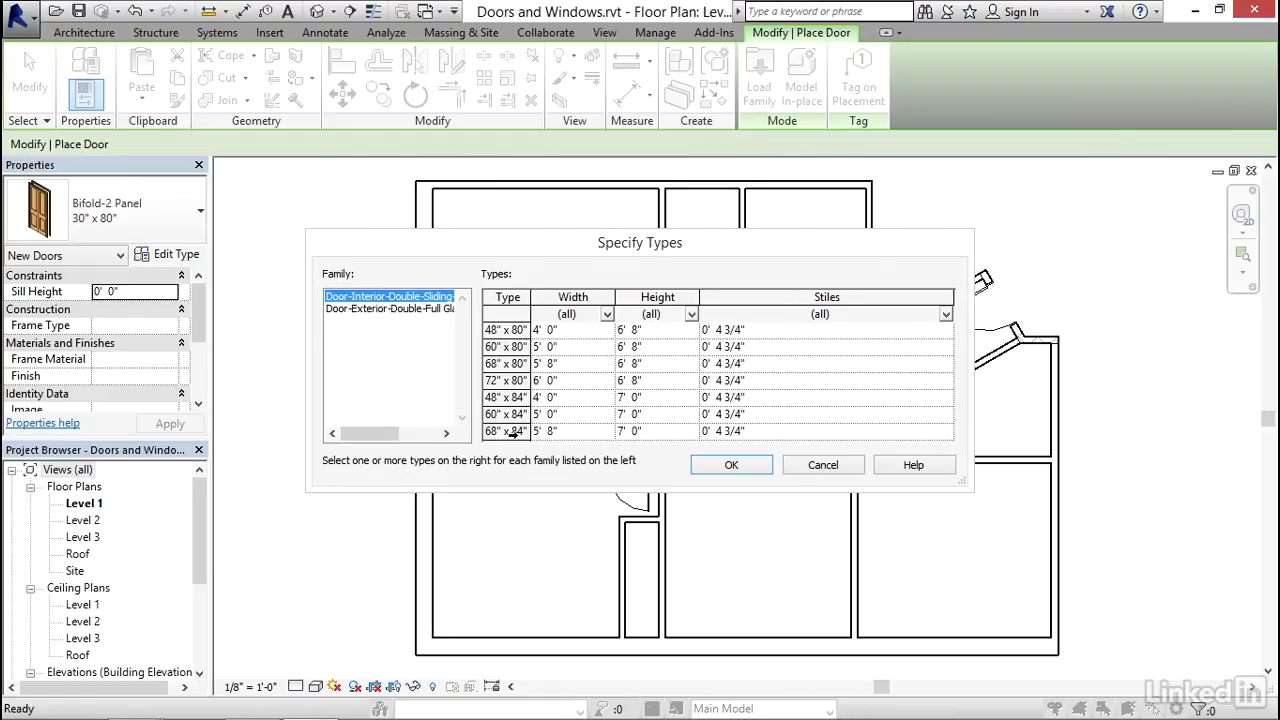
pyautogui.click(507, 405)
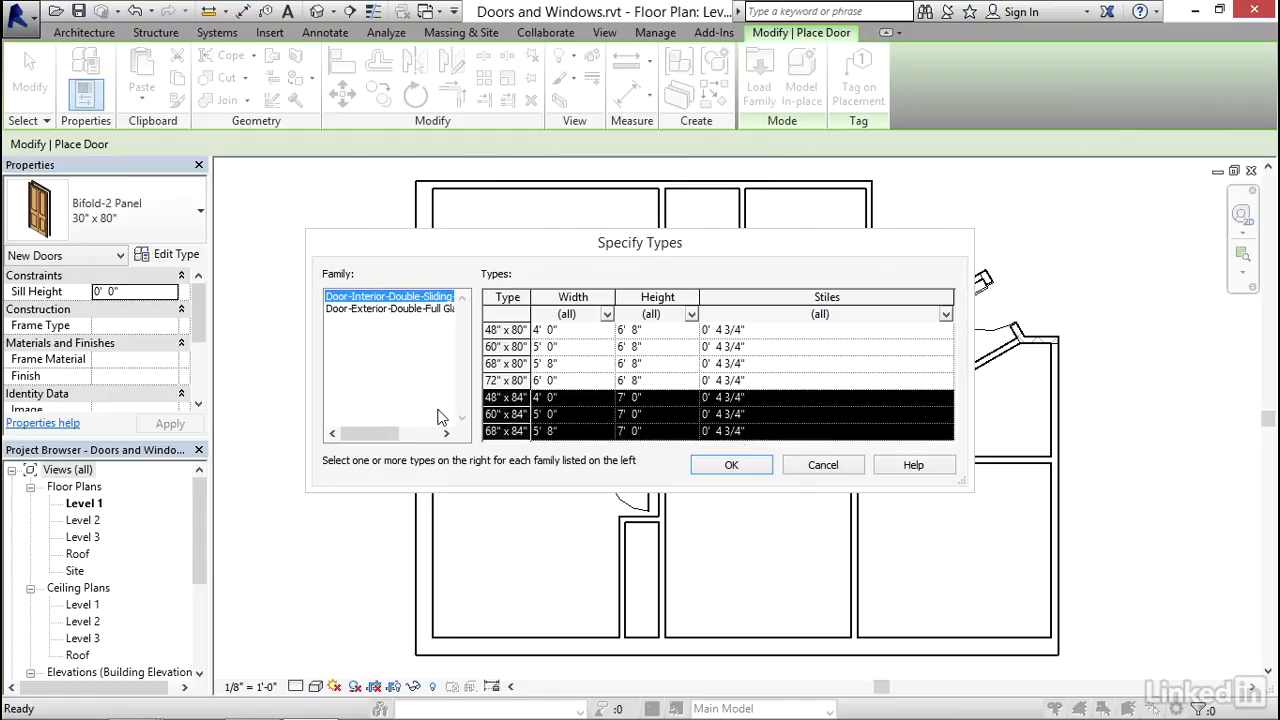
pyautogui.click(390, 308)
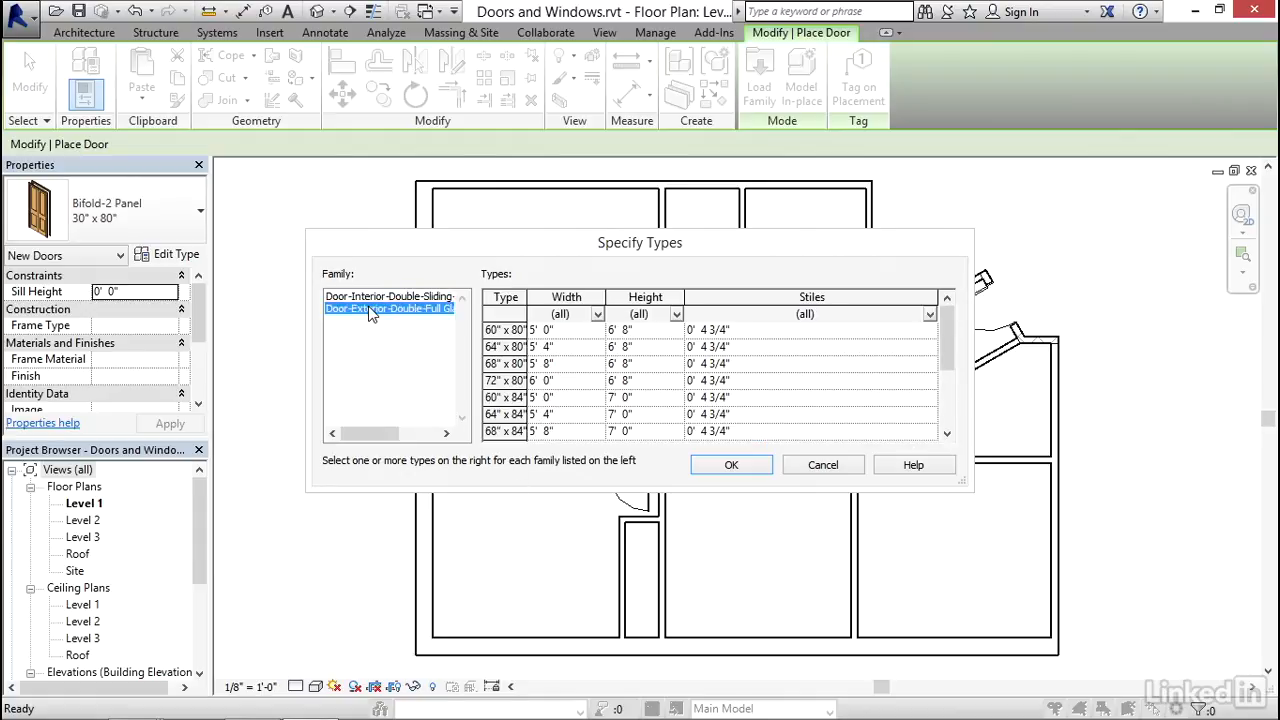
pyautogui.scroll(-3)
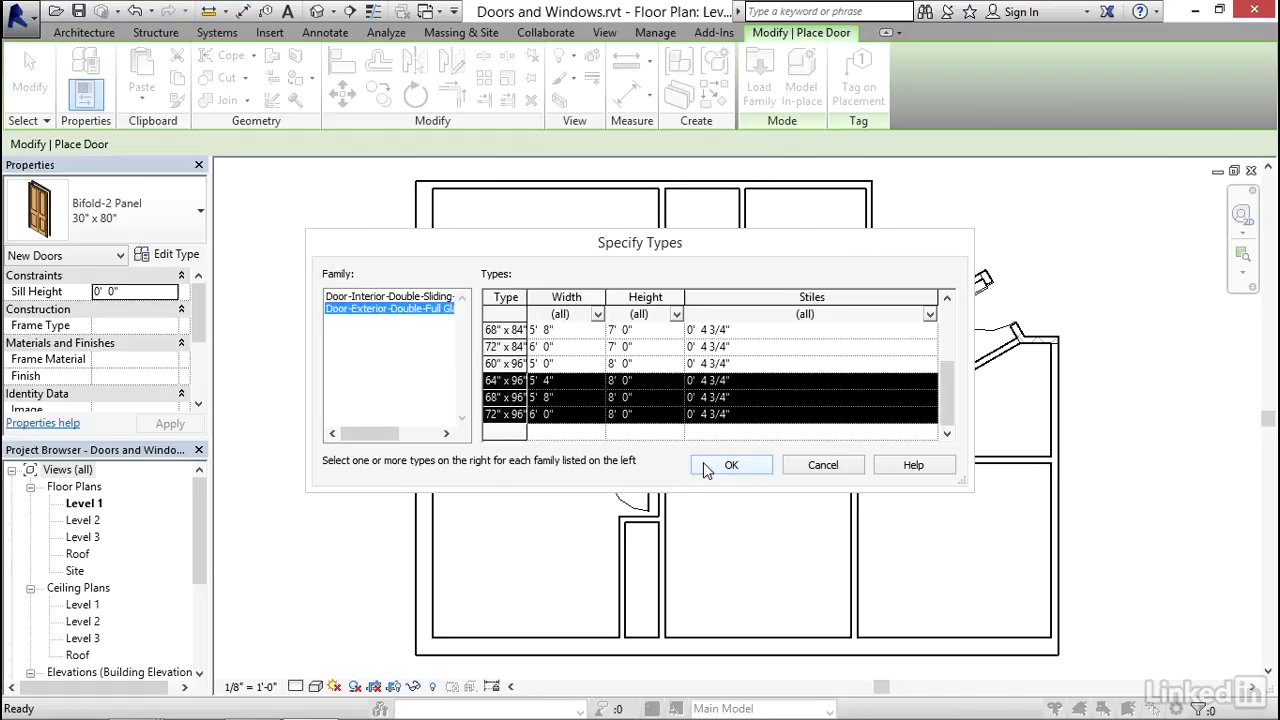
pyautogui.click(731, 465)
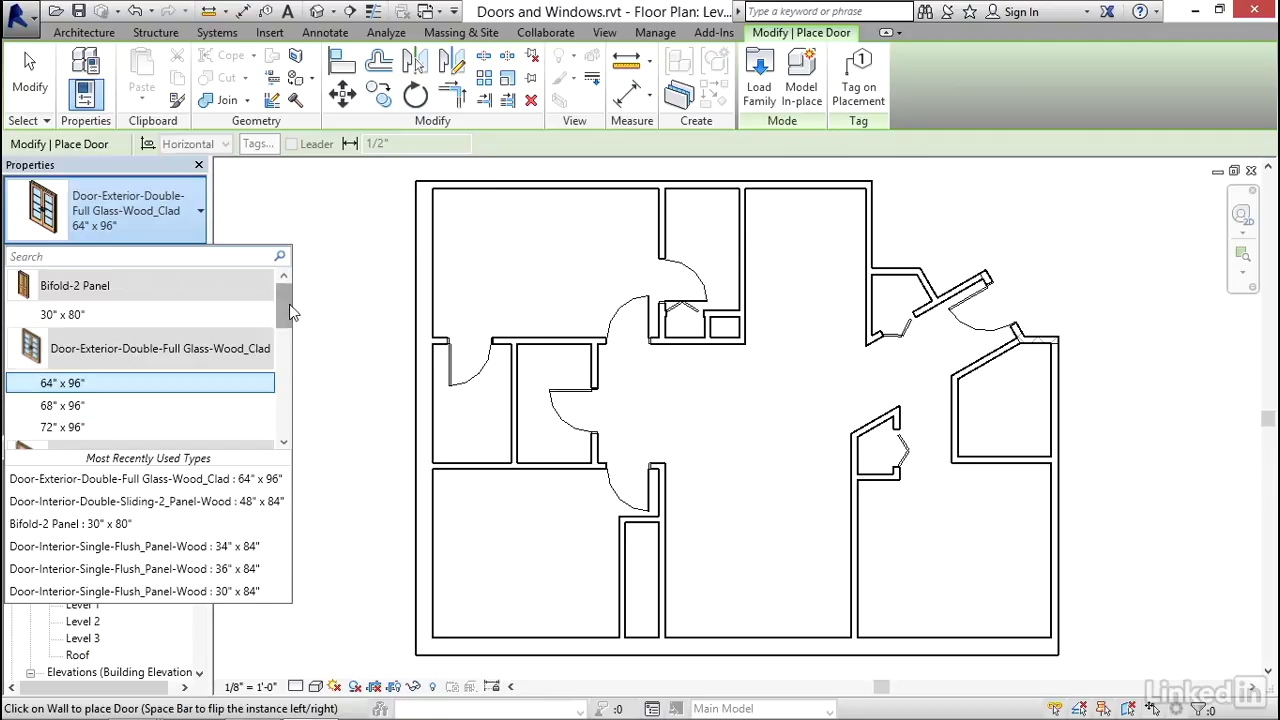
# Place the 72" x 96" glass entry door, then select the 60" x 84" sliding door.
pyautogui.scroll(-3)
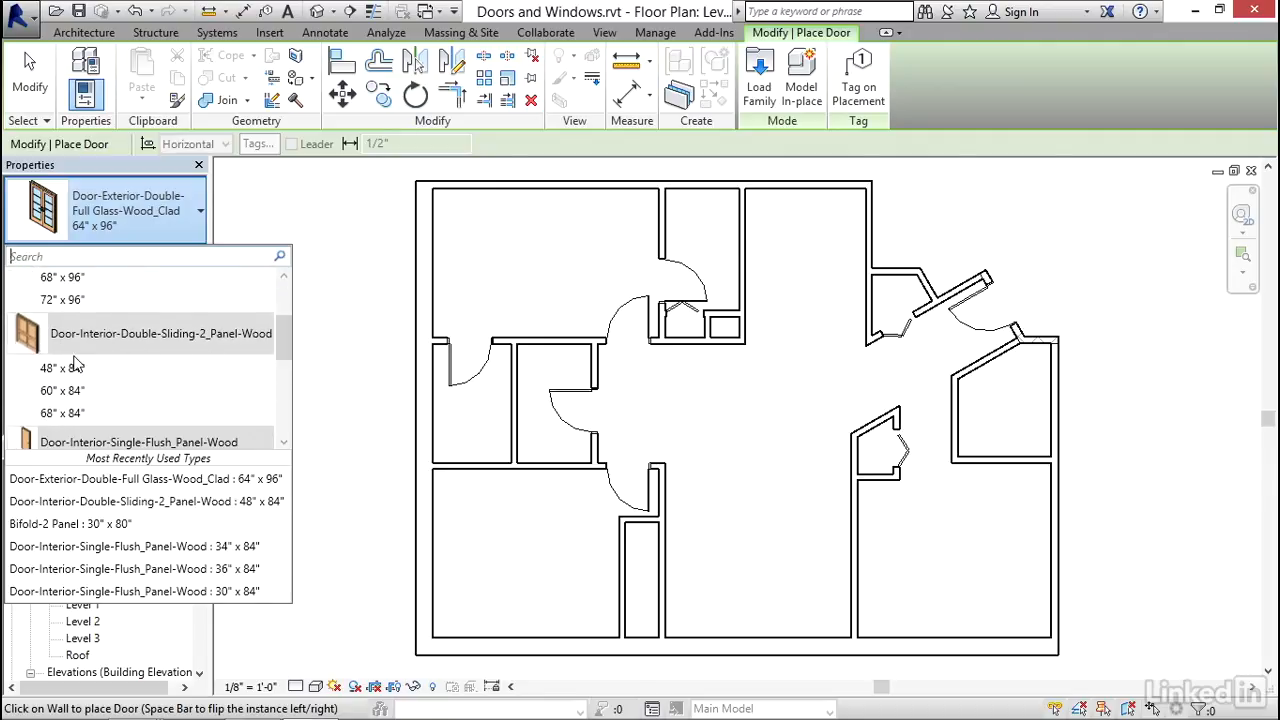
pyautogui.click(62, 367)
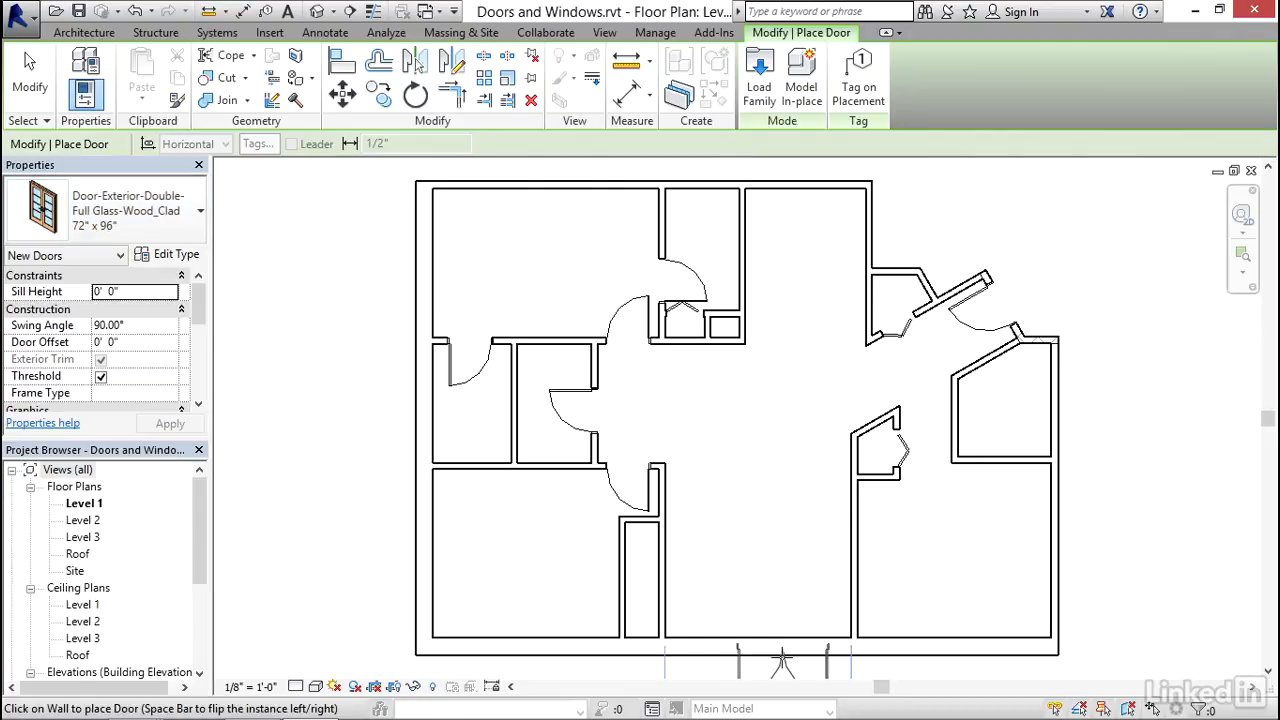
pyautogui.scroll(-3)
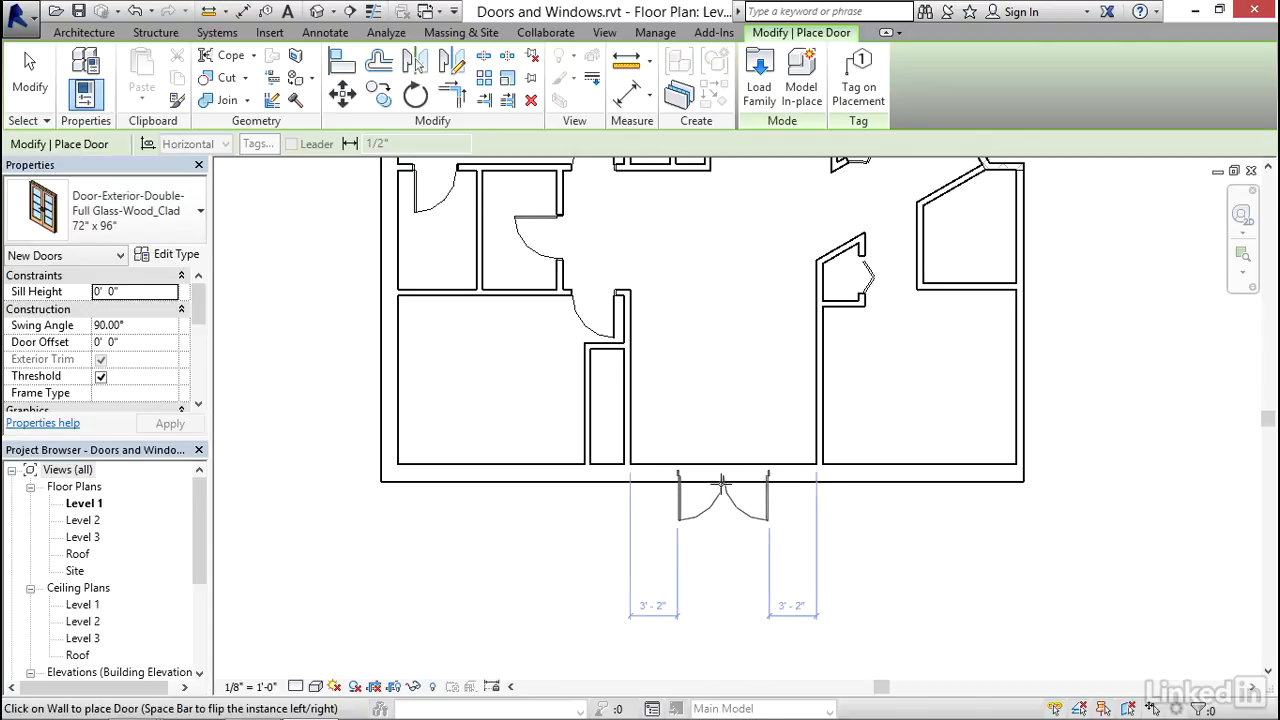
pyautogui.moveTo(720, 487)
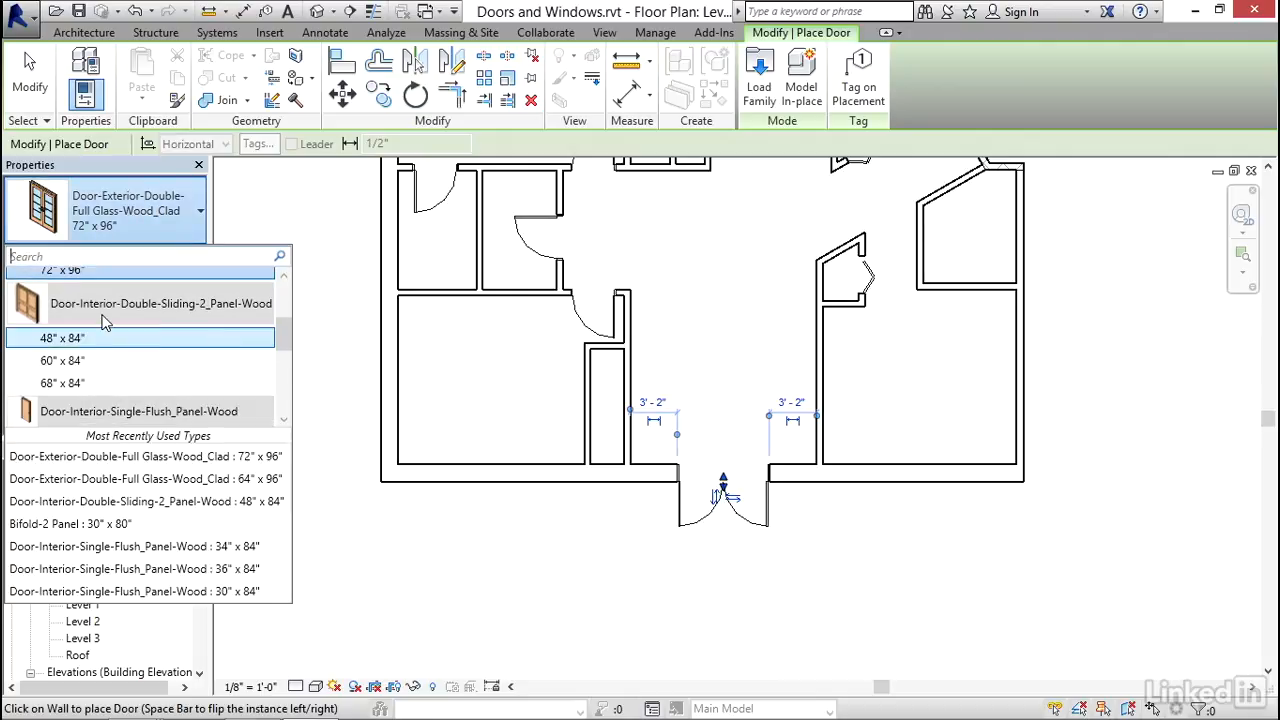
pyautogui.moveTo(63, 360)
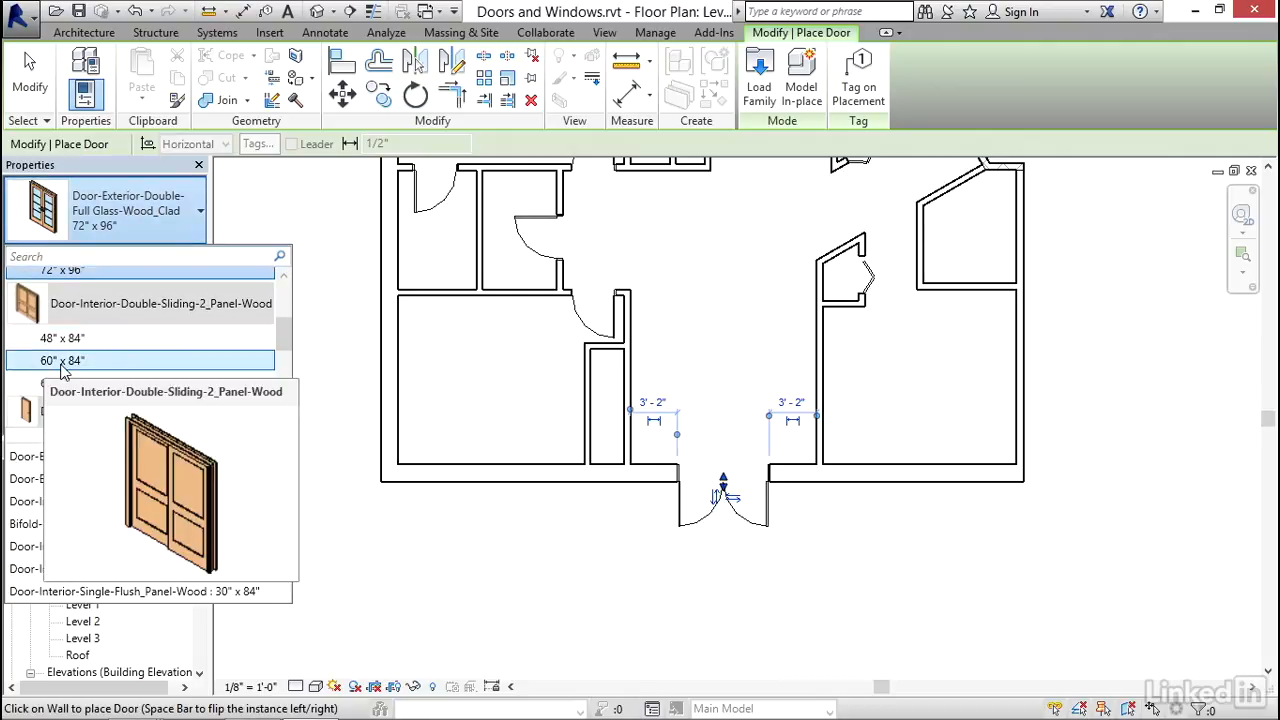
pyautogui.click(64, 360)
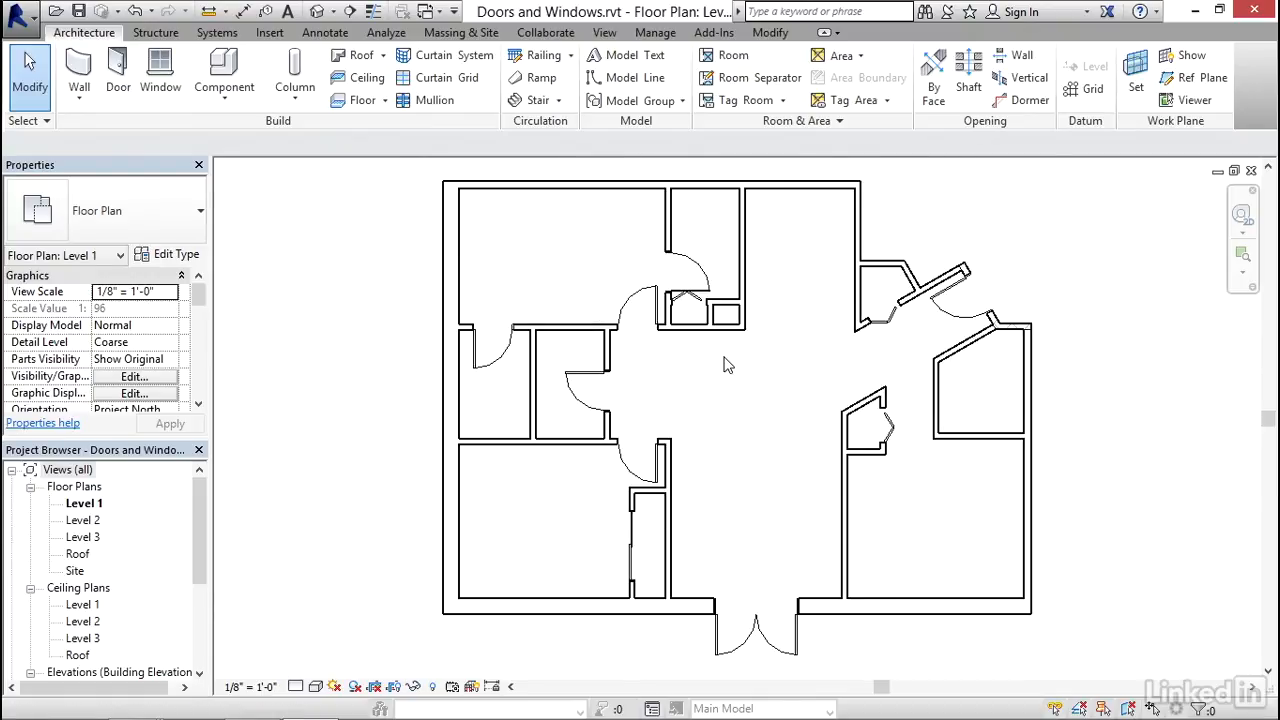
pyautogui.moveTo(782, 434)
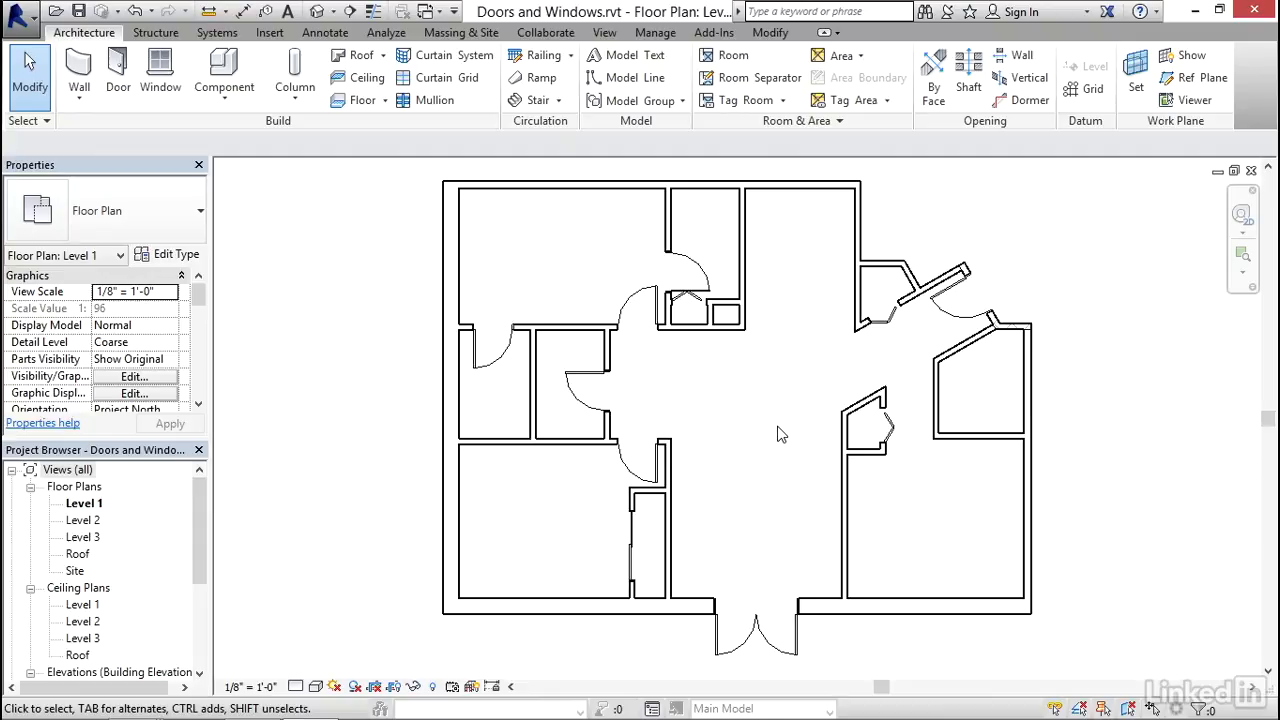
pyautogui.moveTo(170, 132)
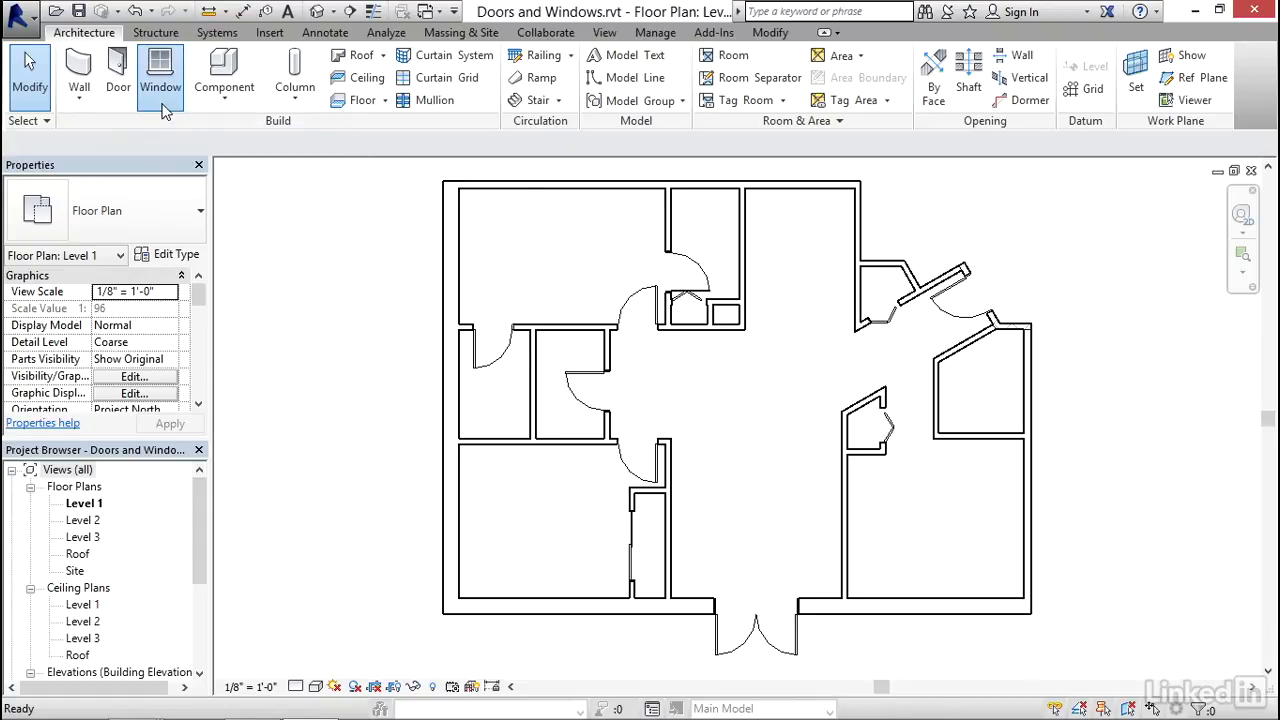
# Start the Window tool with the Fixed 36" x 48" type active.
pyautogui.click(157, 75)
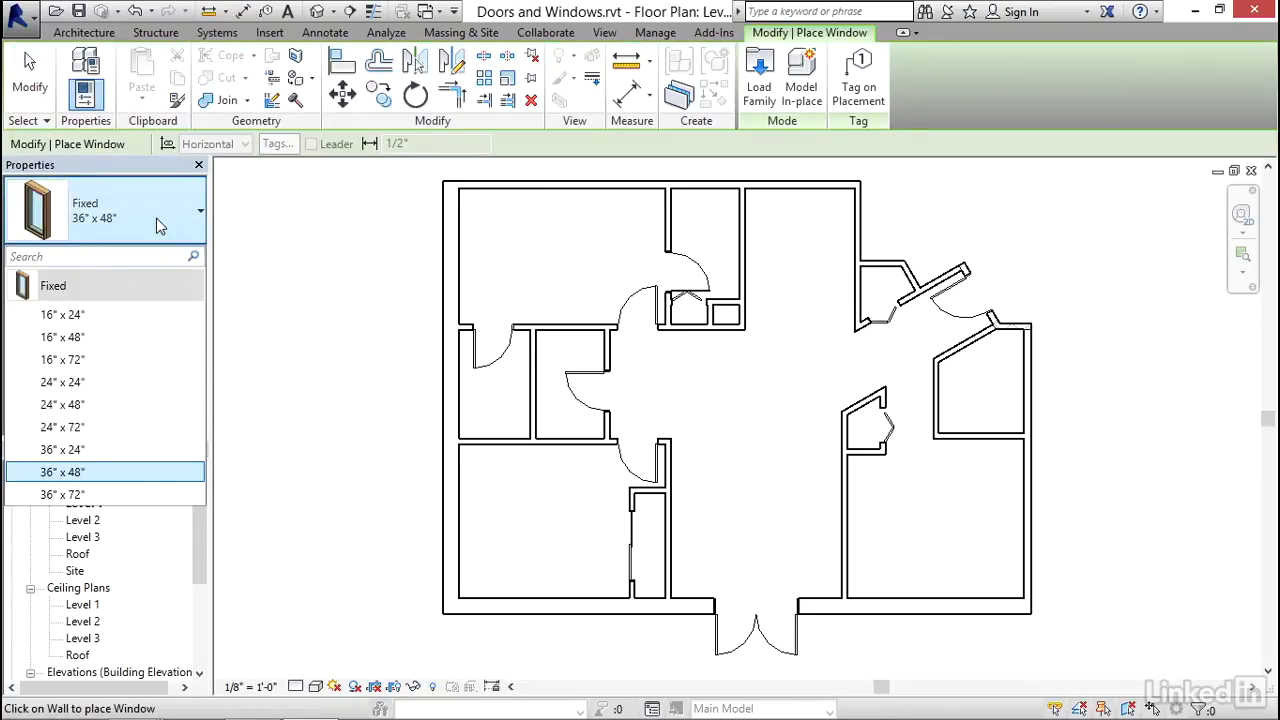
pyautogui.moveTo(305, 186)
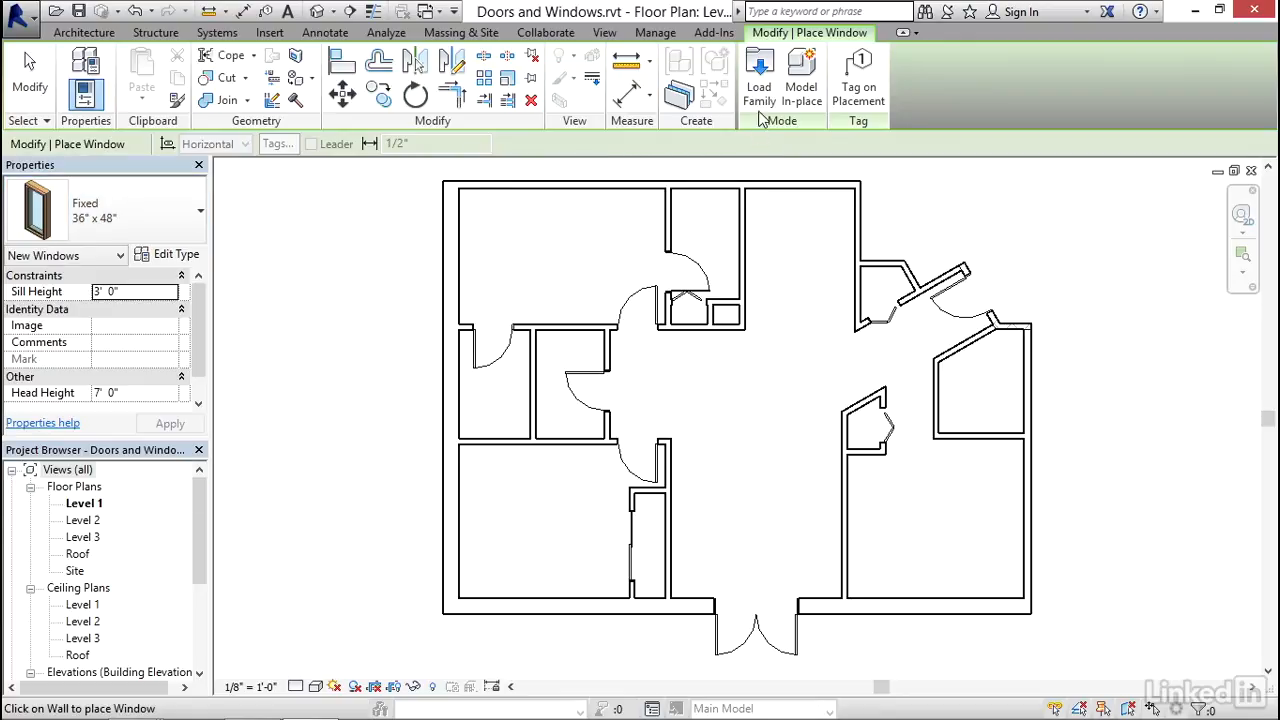
# Load the Casement Dbl with Trim family from the Windows library folder.
pyautogui.click(758, 72)
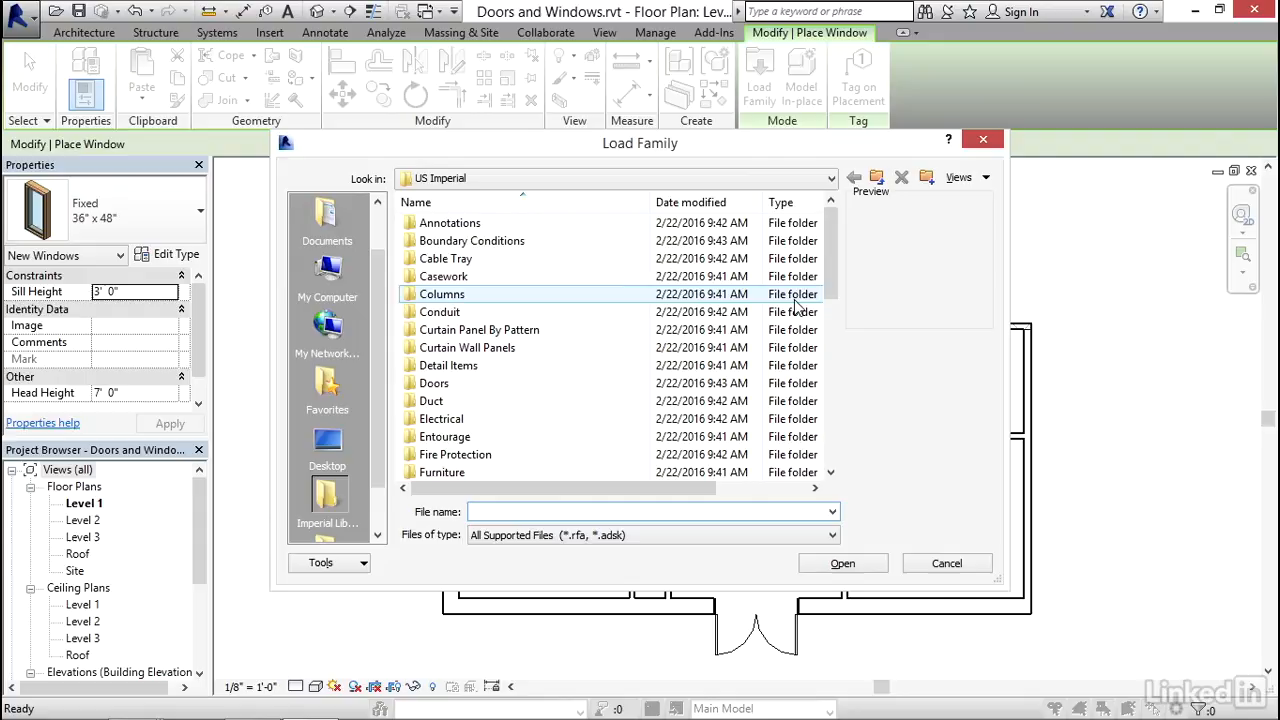
pyautogui.scroll(-3)
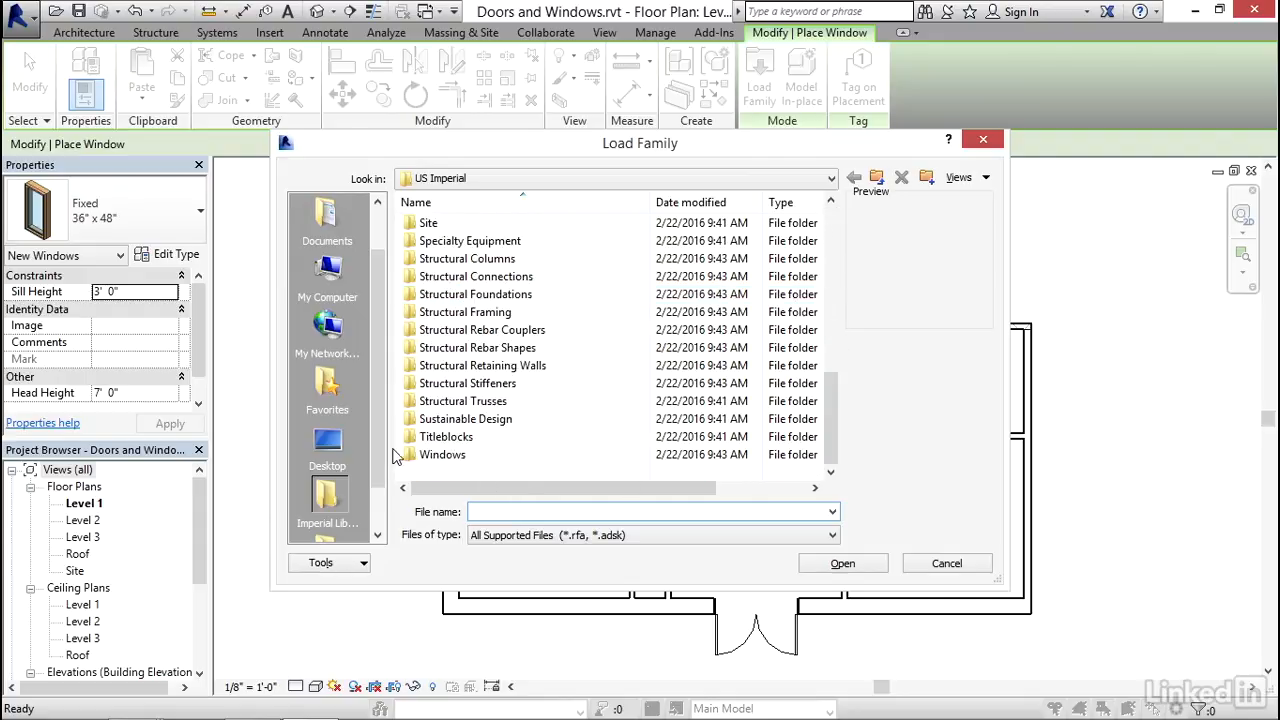
pyautogui.doubleClick(442, 455)
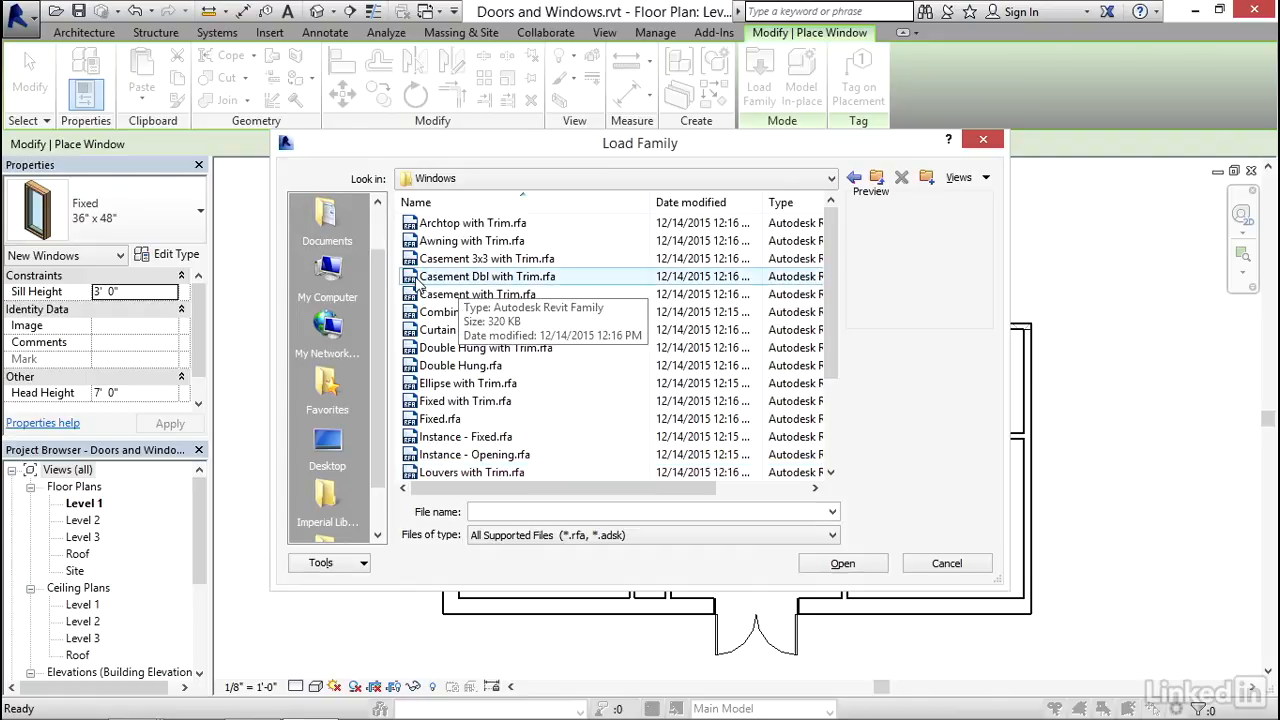
pyautogui.click(487, 276)
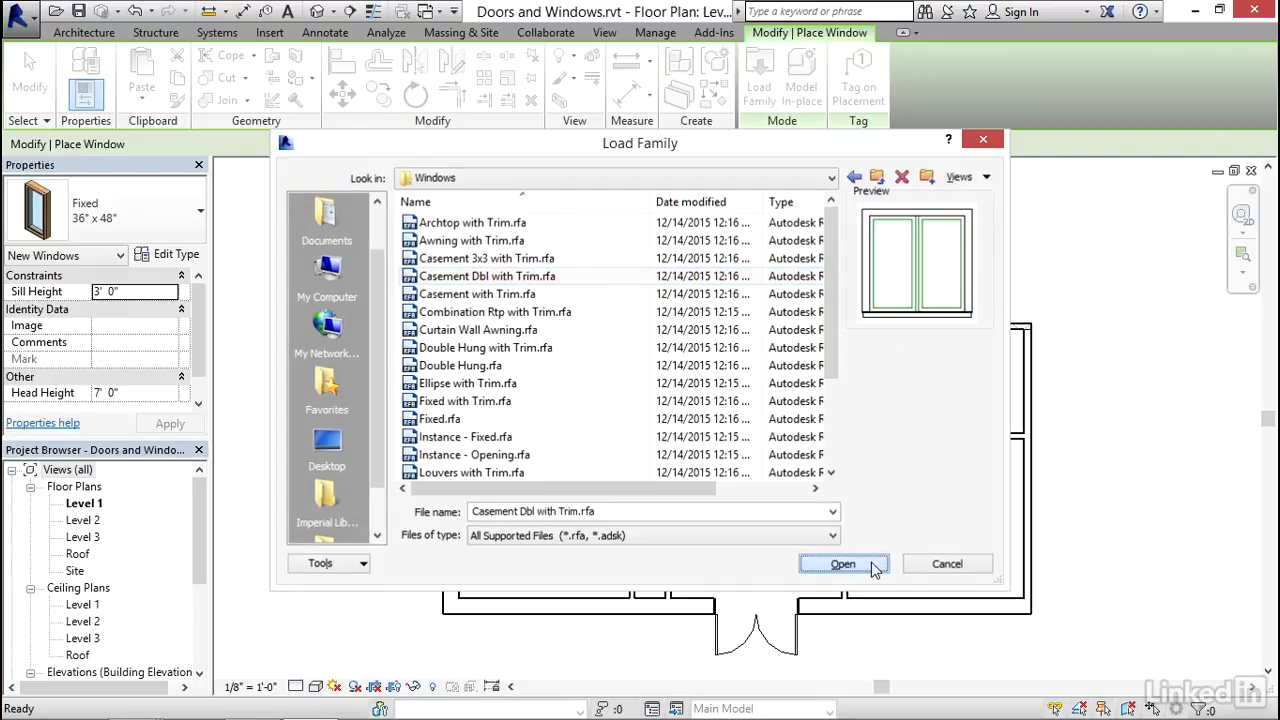
pyautogui.click(843, 563)
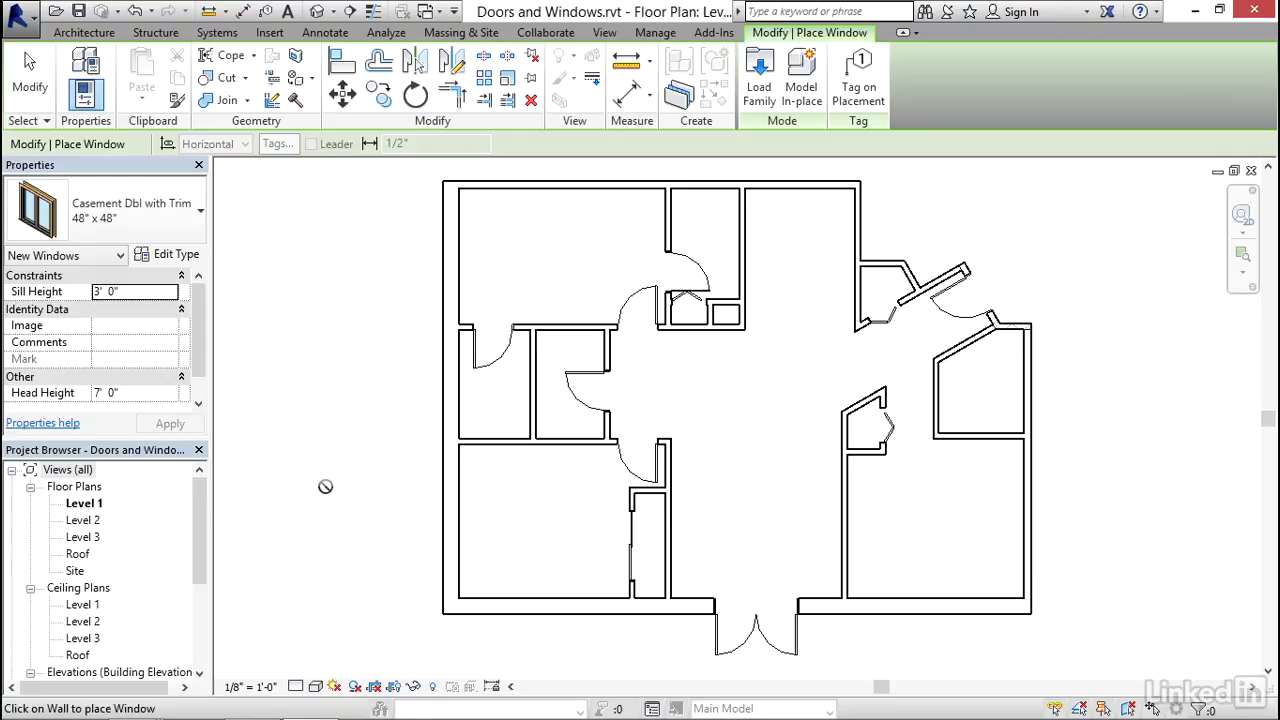
pyautogui.moveTo(310, 319)
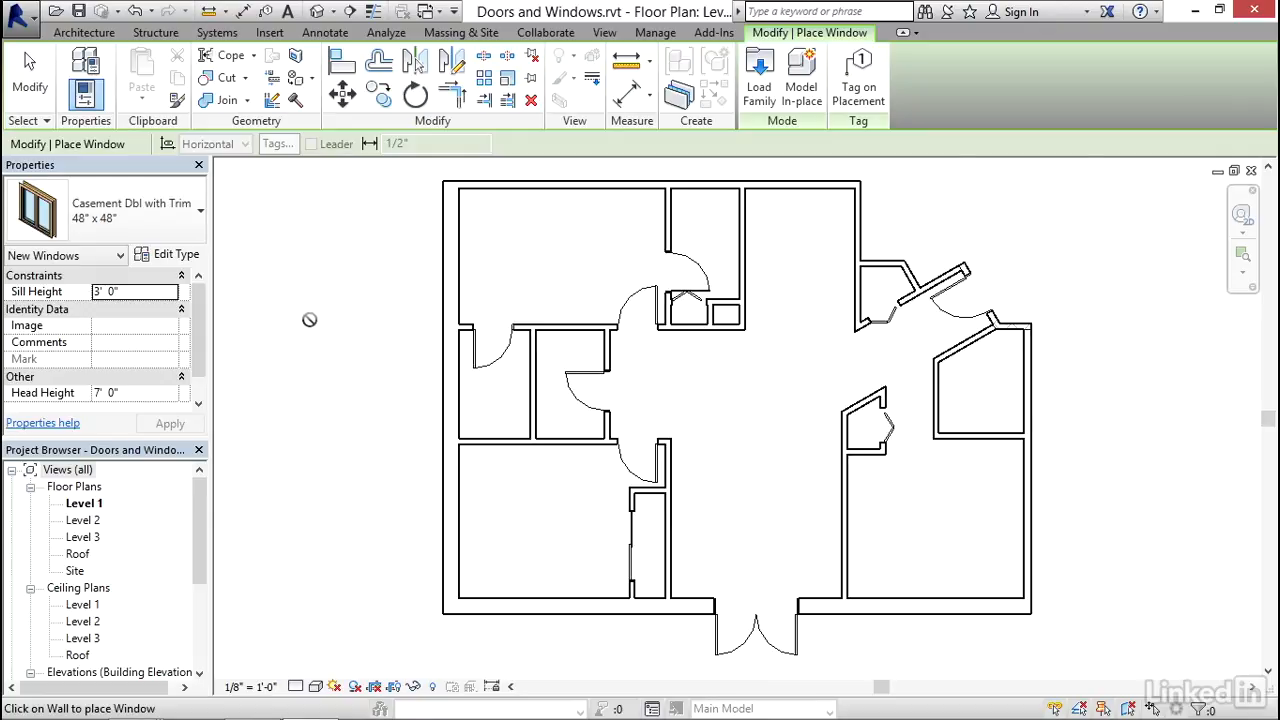
pyautogui.moveTo(304, 338)
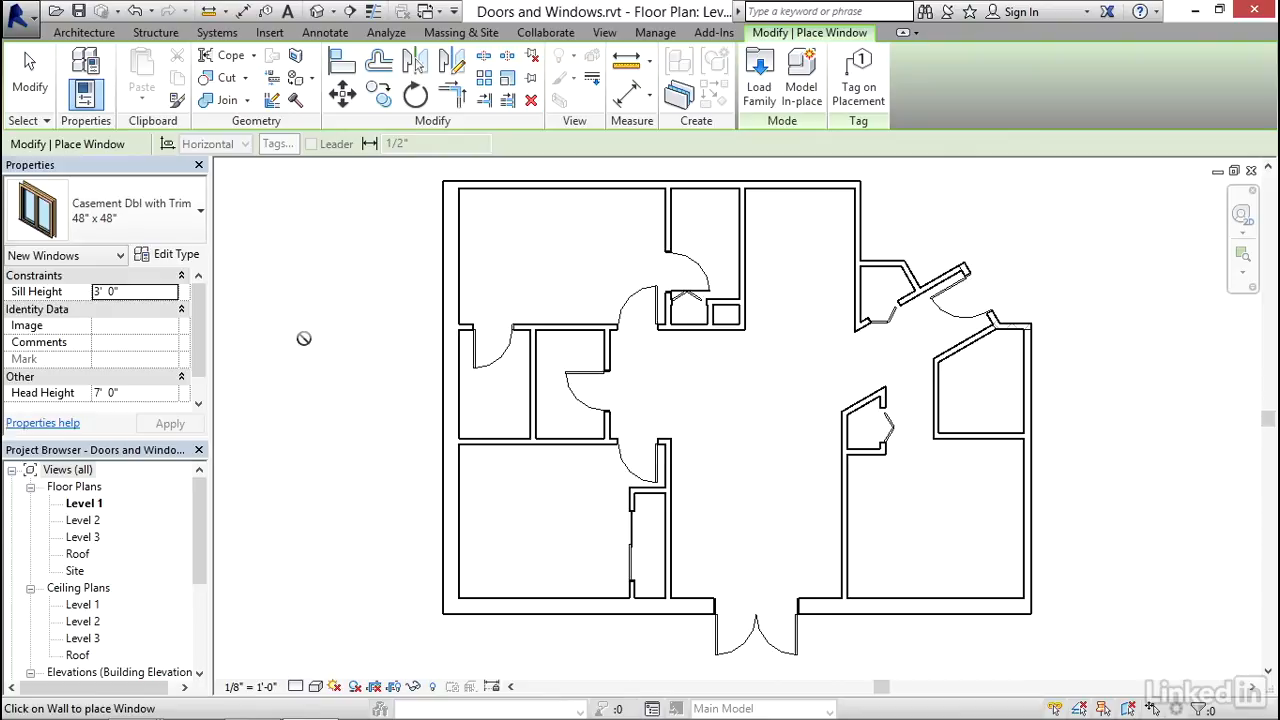
pyautogui.moveTo(237, 290)
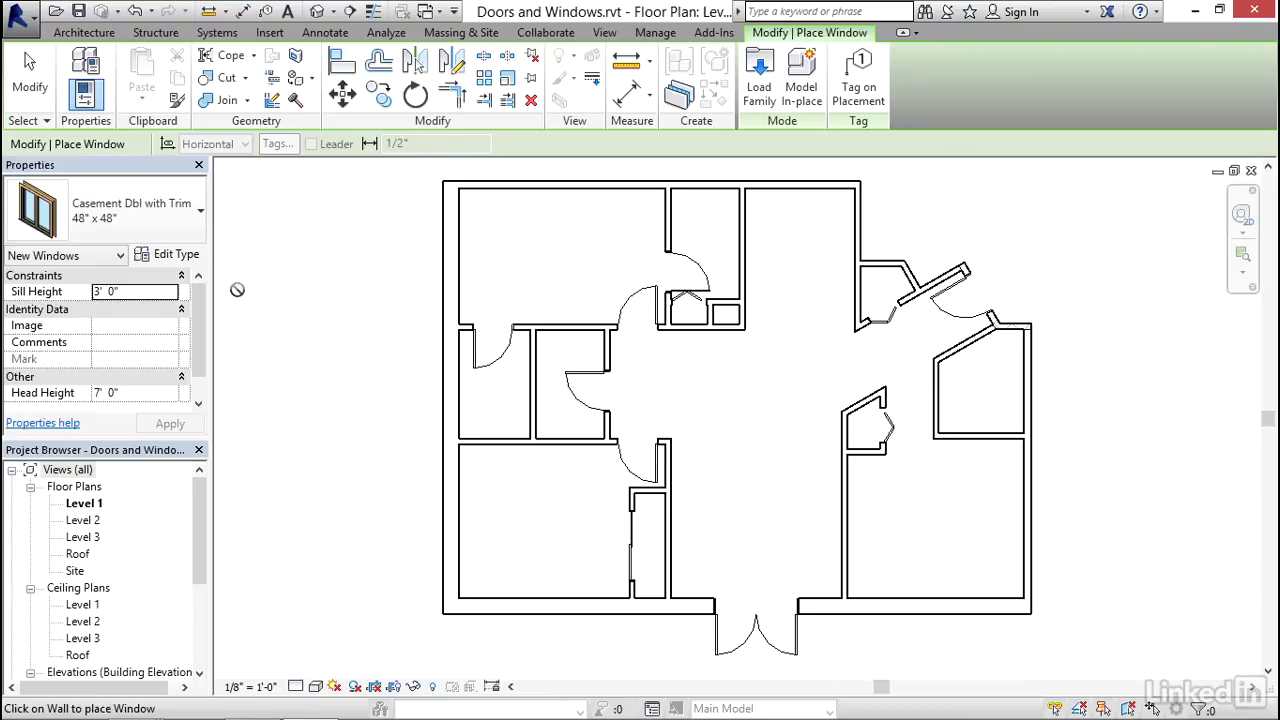
pyautogui.click(197, 210)
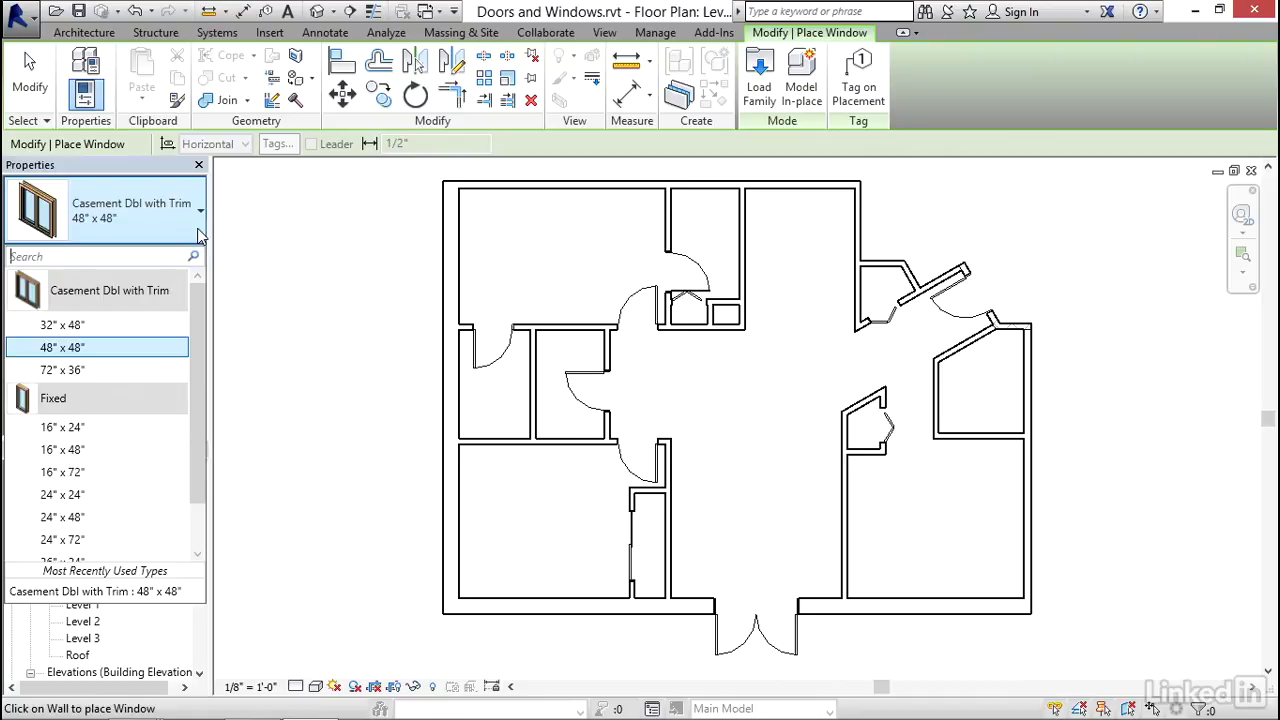
pyautogui.moveTo(63, 370)
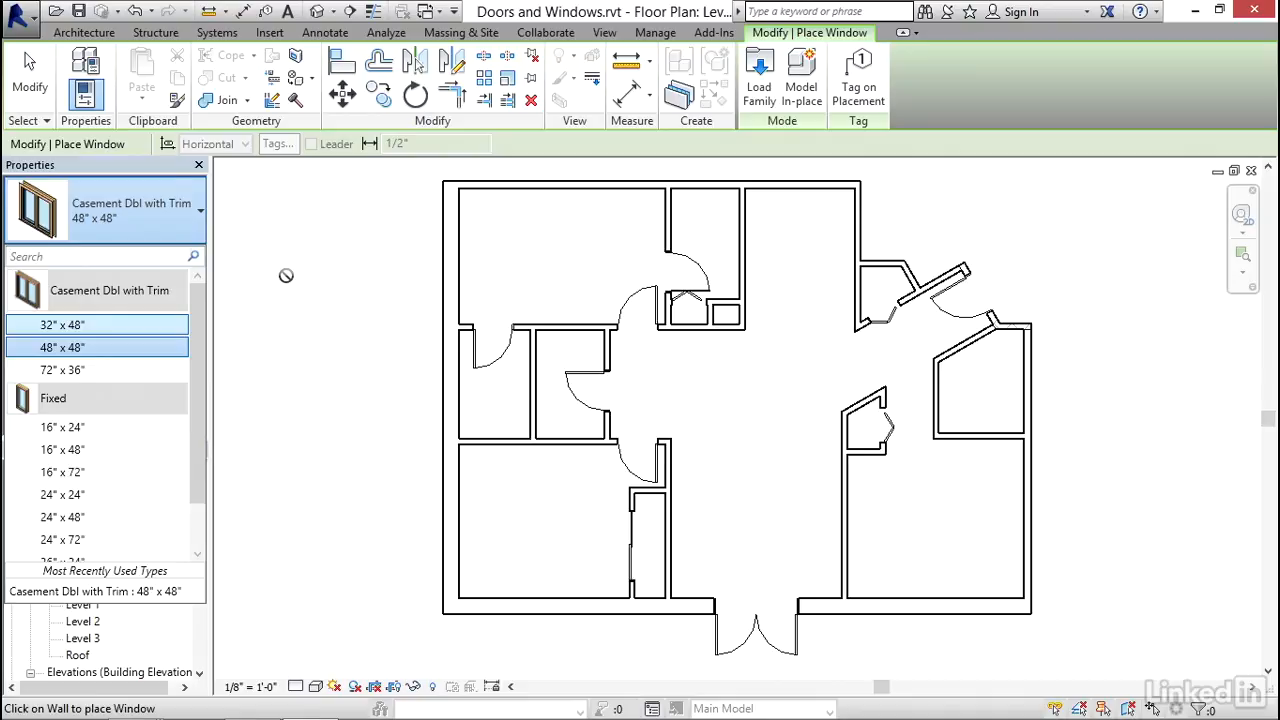
pyautogui.click(62, 347)
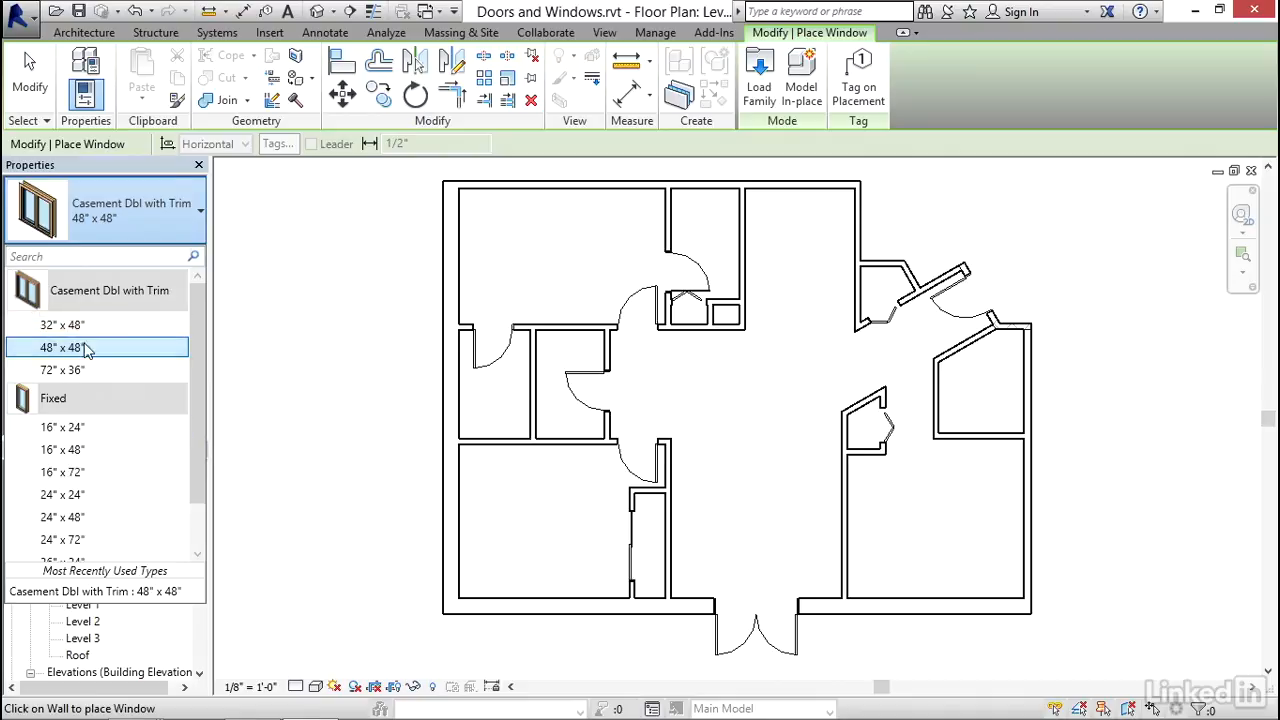
pyautogui.moveTo(138, 337)
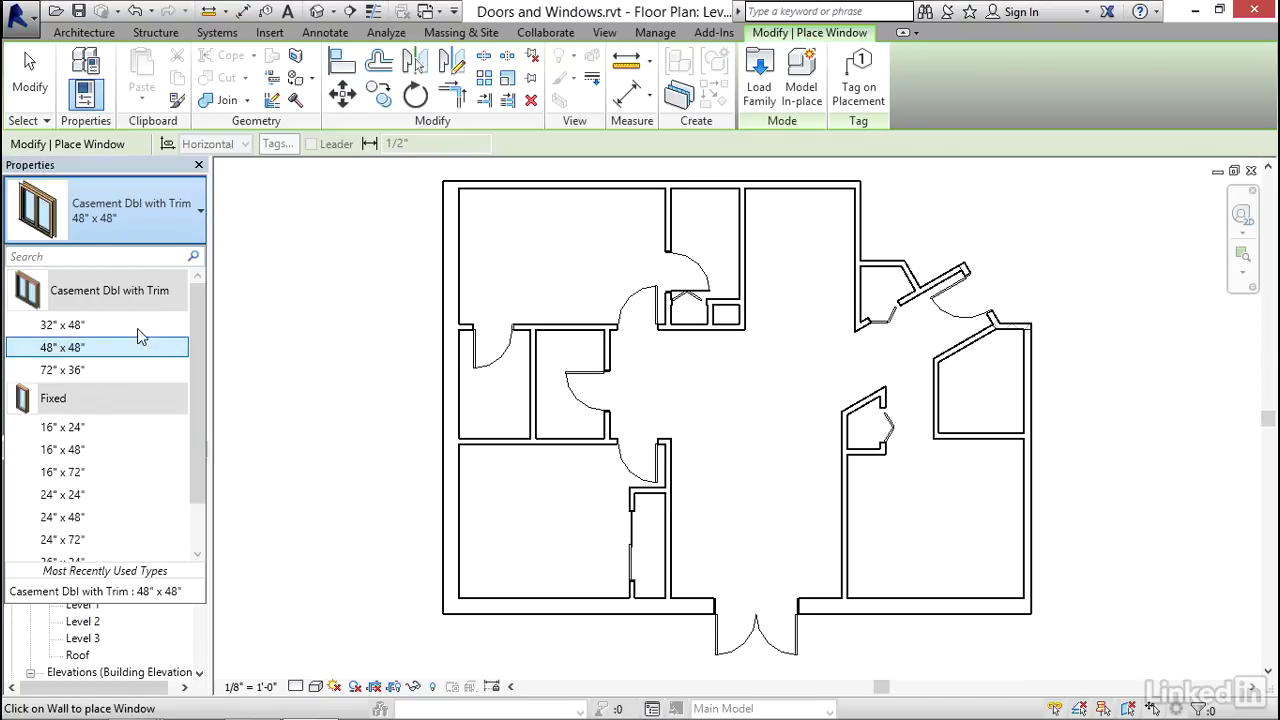